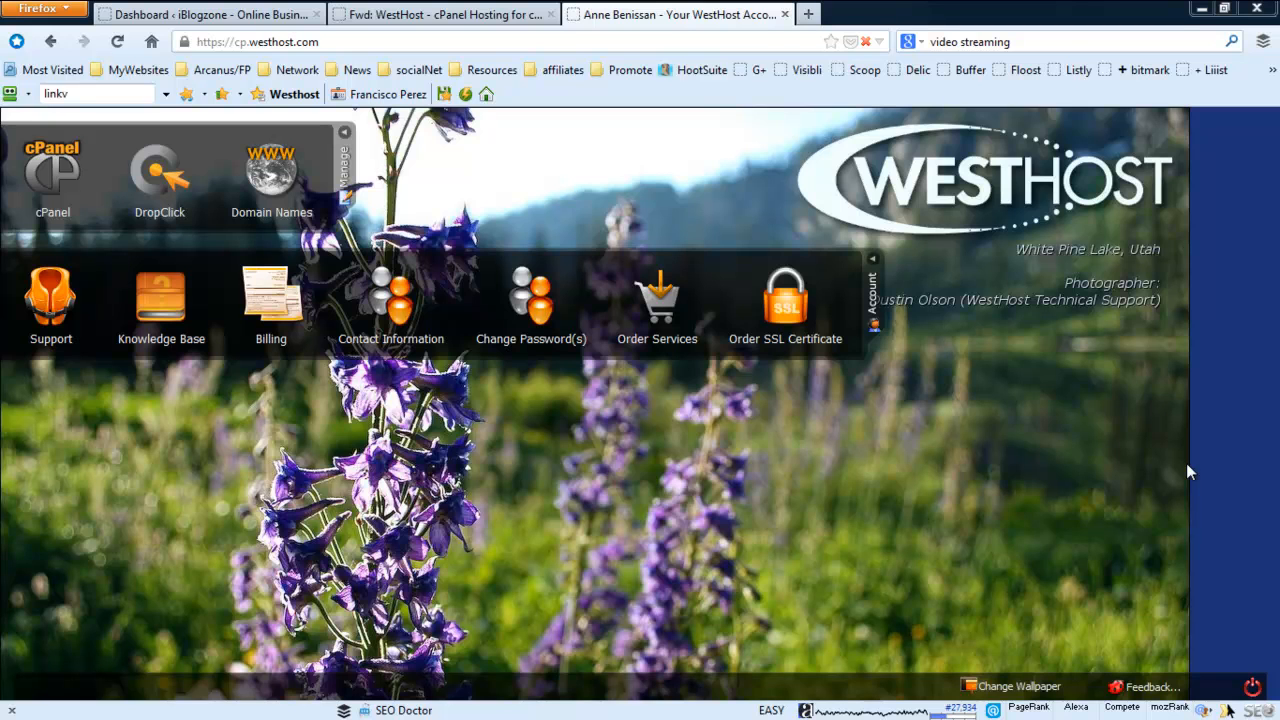
mouse_move(1108, 455)
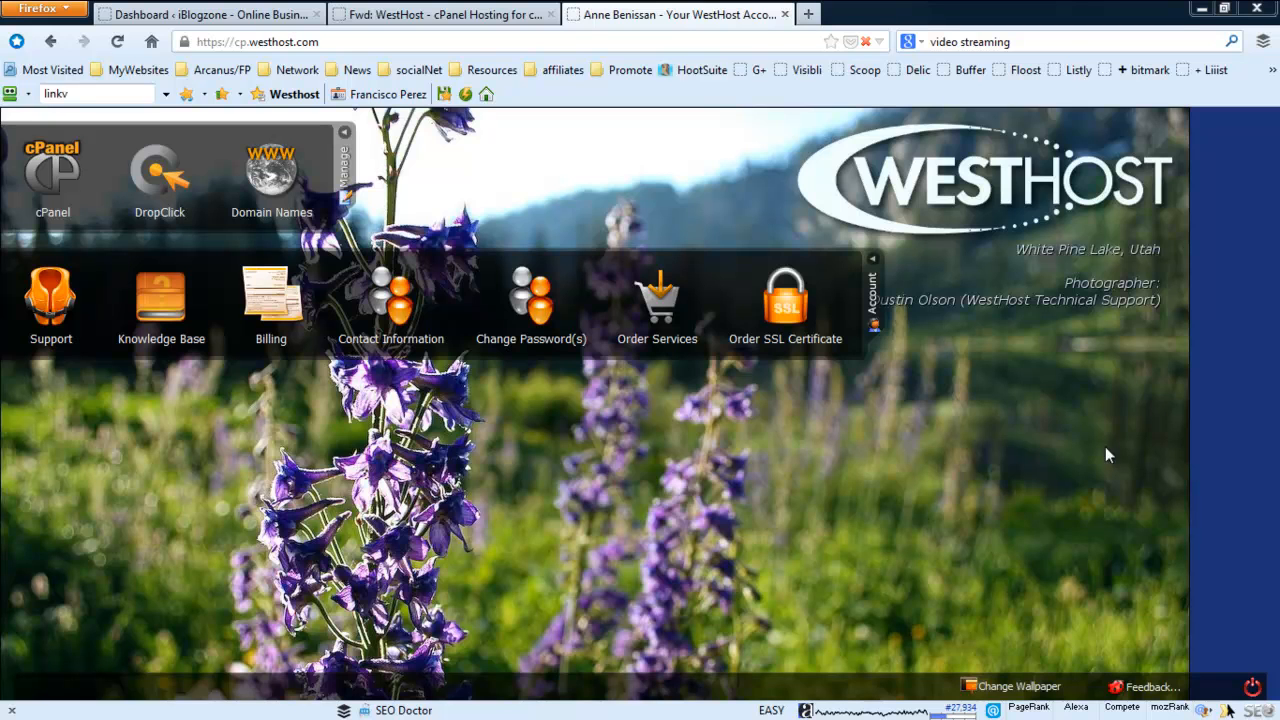
mouse_move(1097, 391)
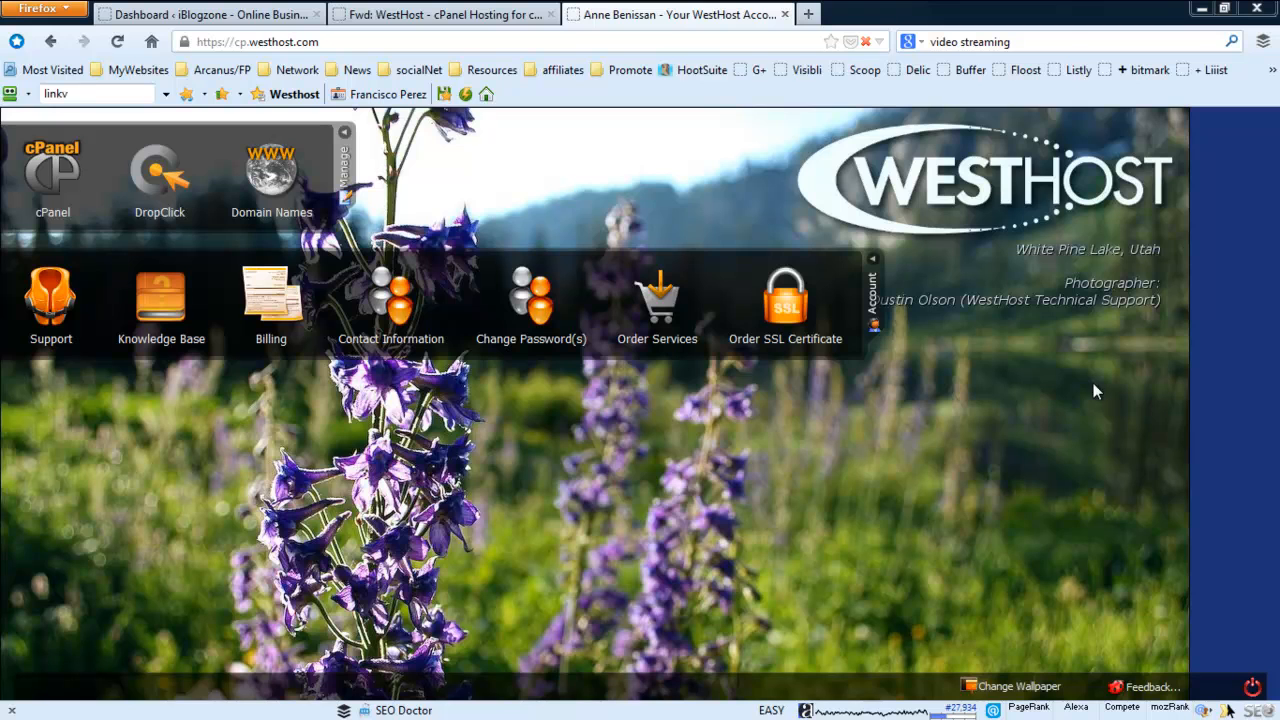
mouse_move(1073, 446)
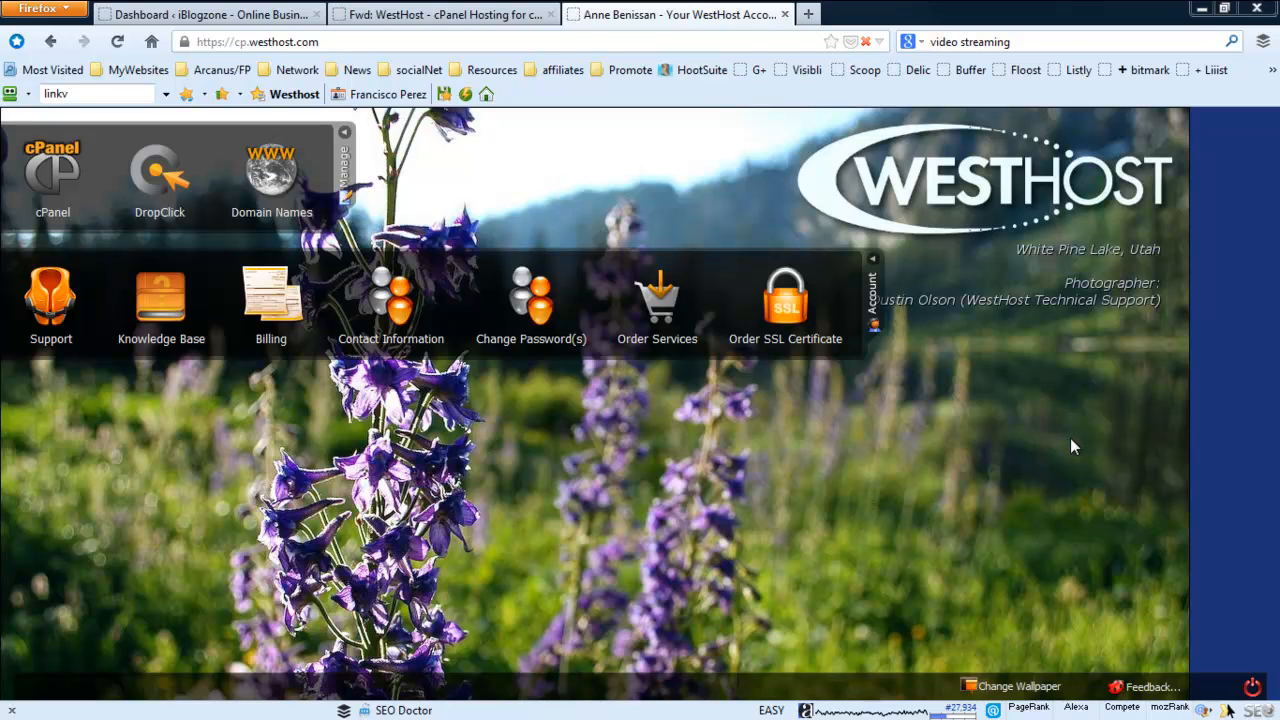
mouse_move(495, 477)
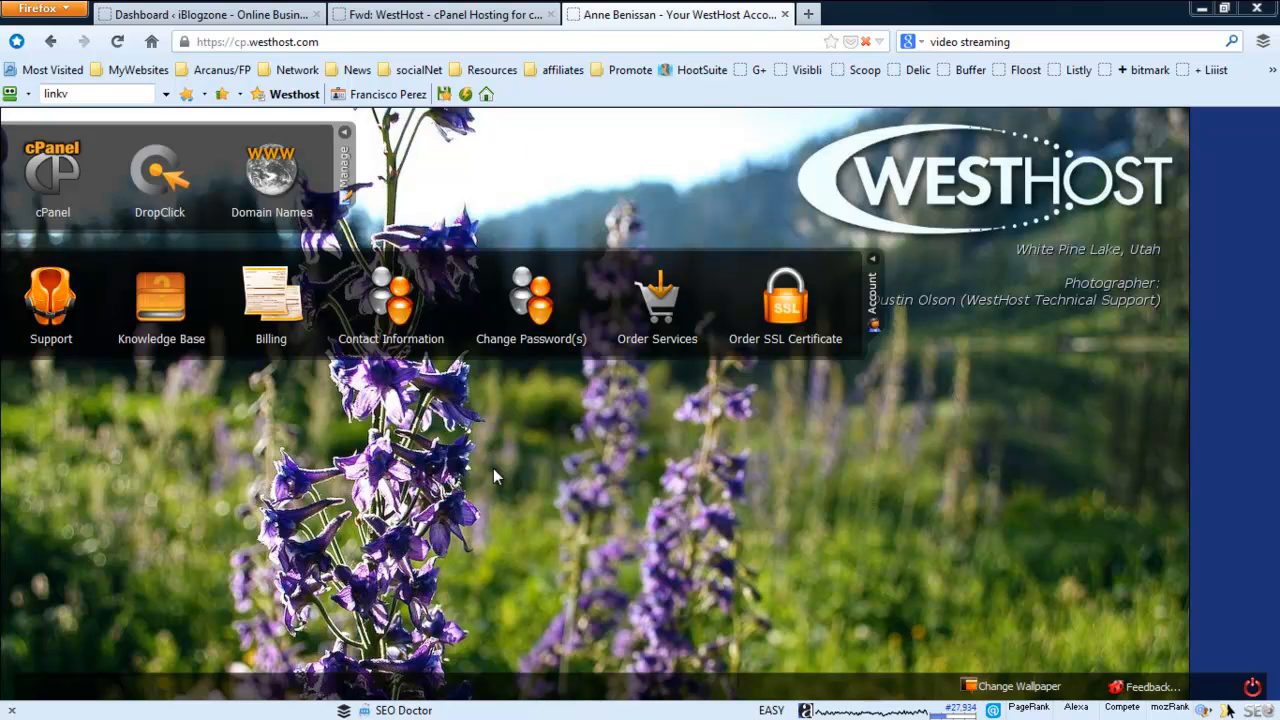
mouse_move(1008, 508)
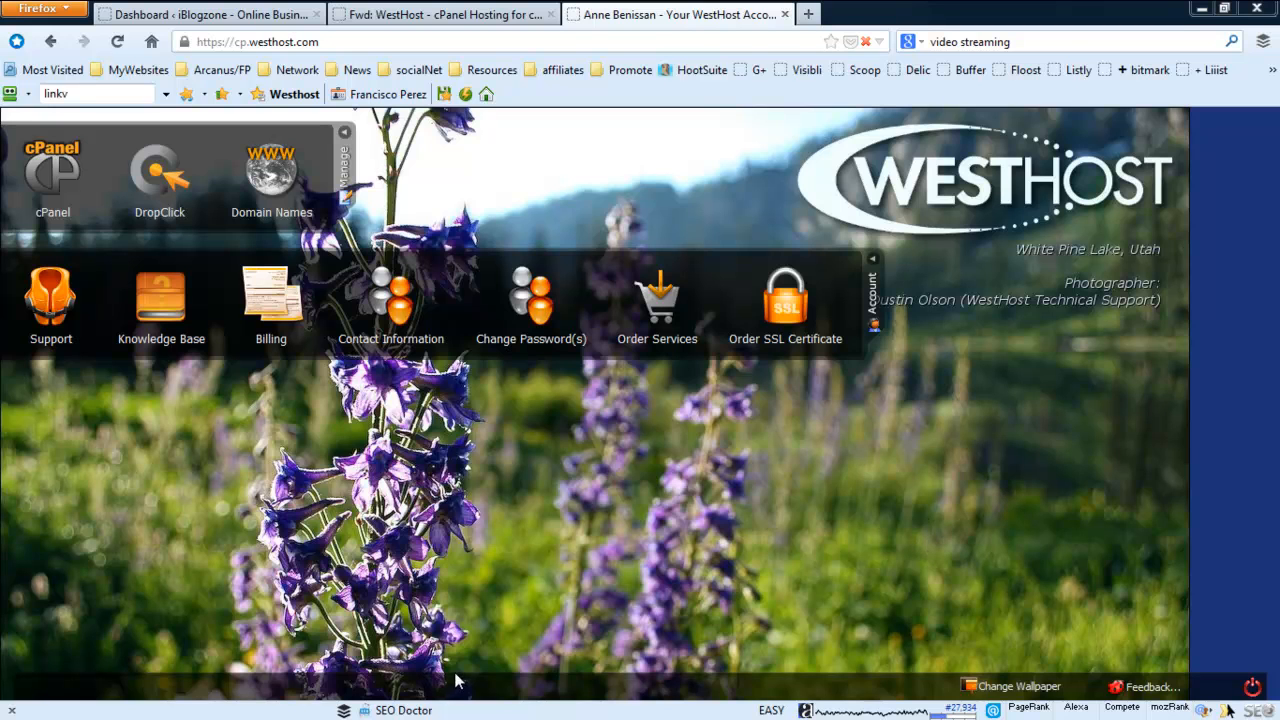
mouse_move(623, 487)
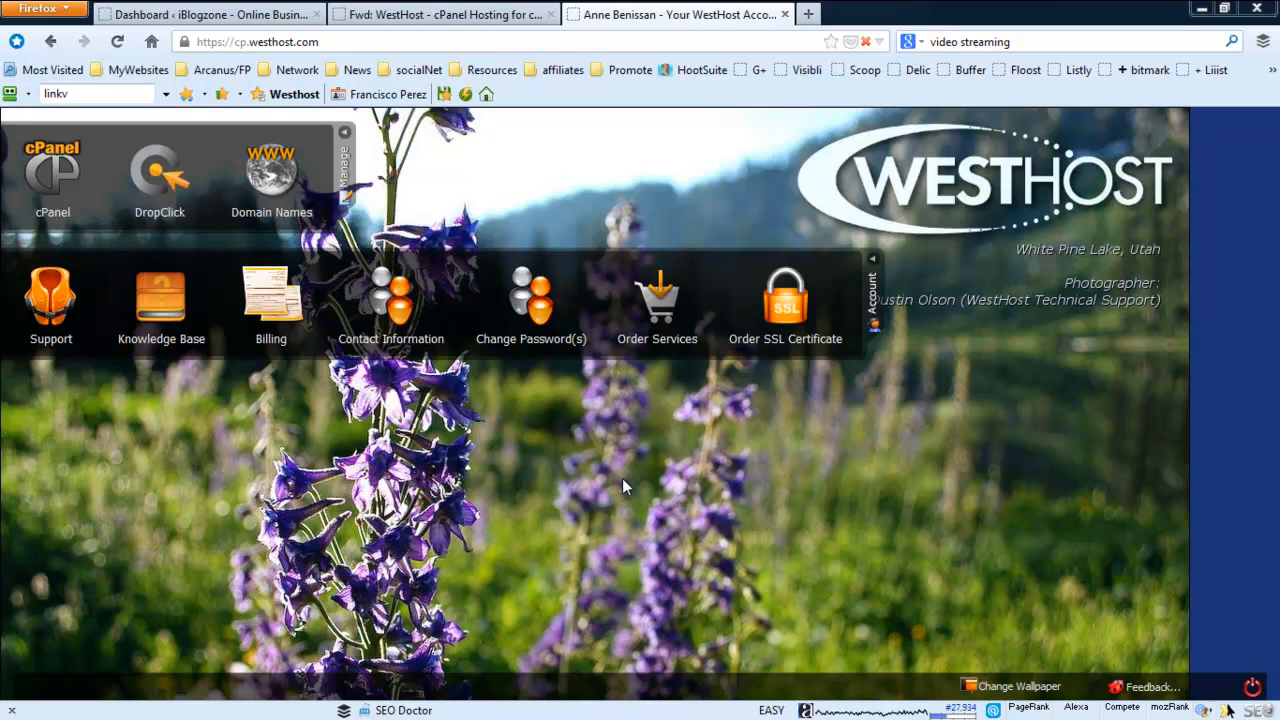
mouse_move(740, 505)
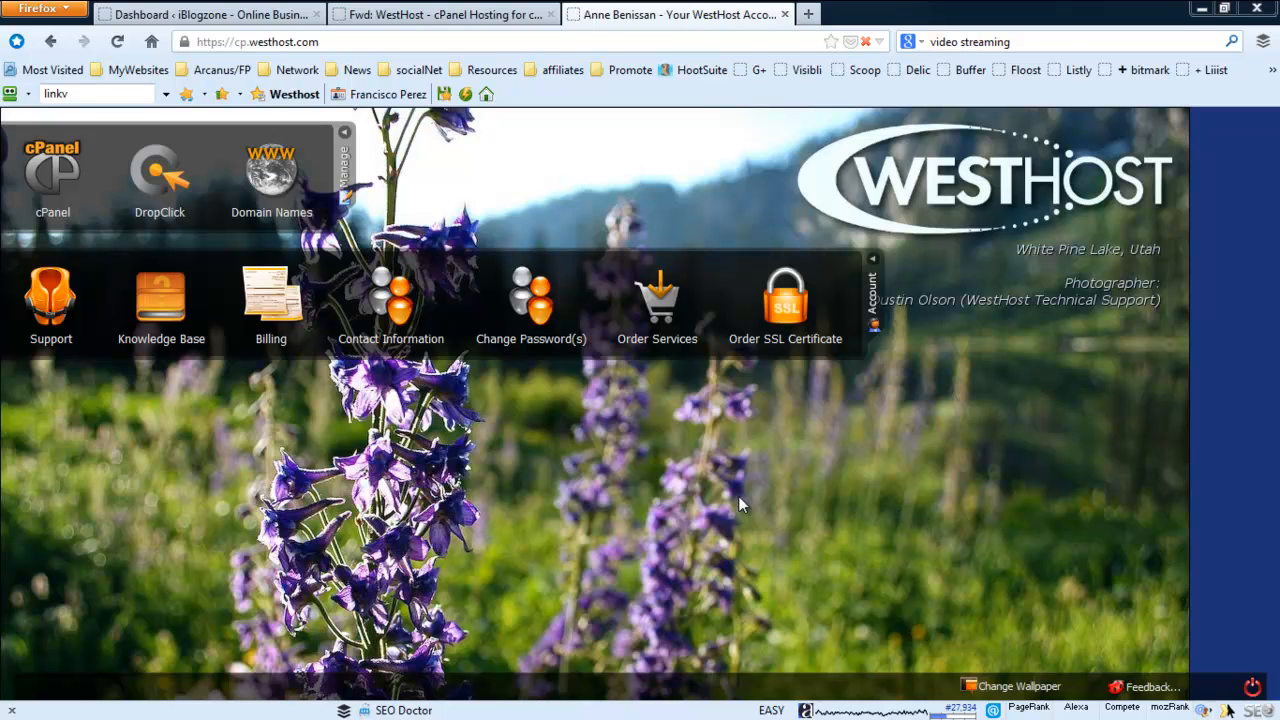
mouse_move(320, 520)
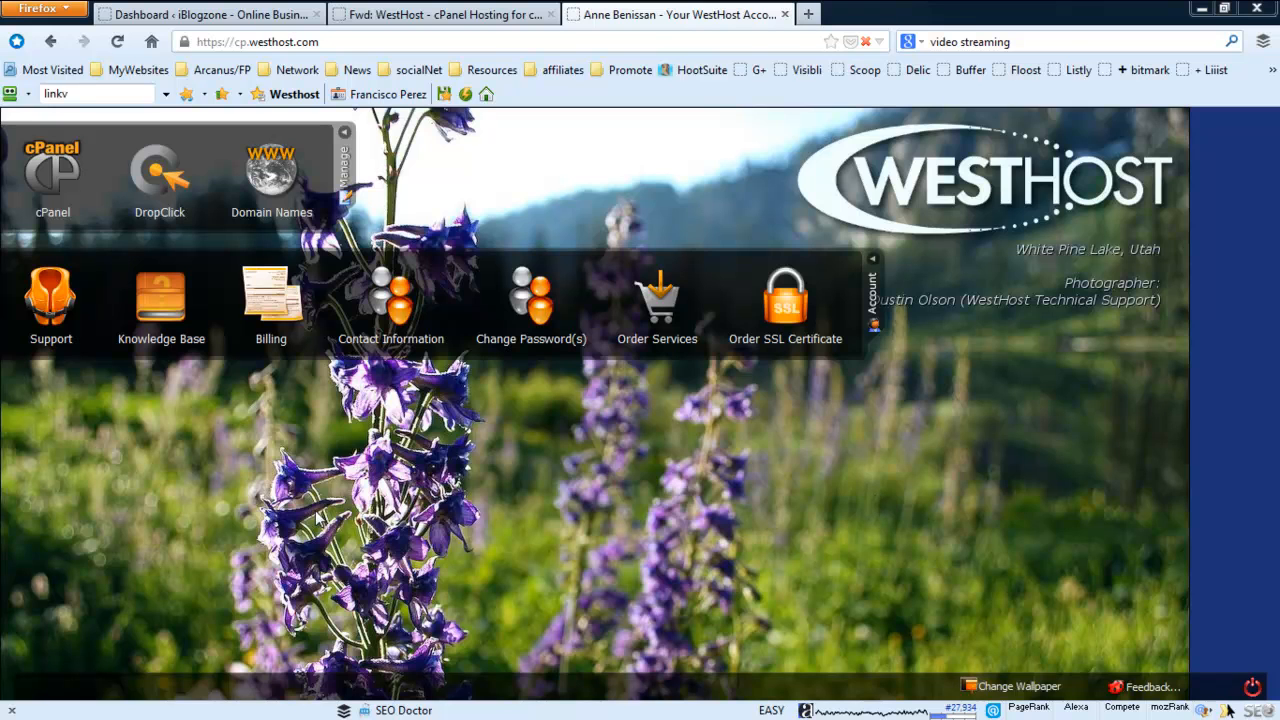
mouse_move(88, 259)
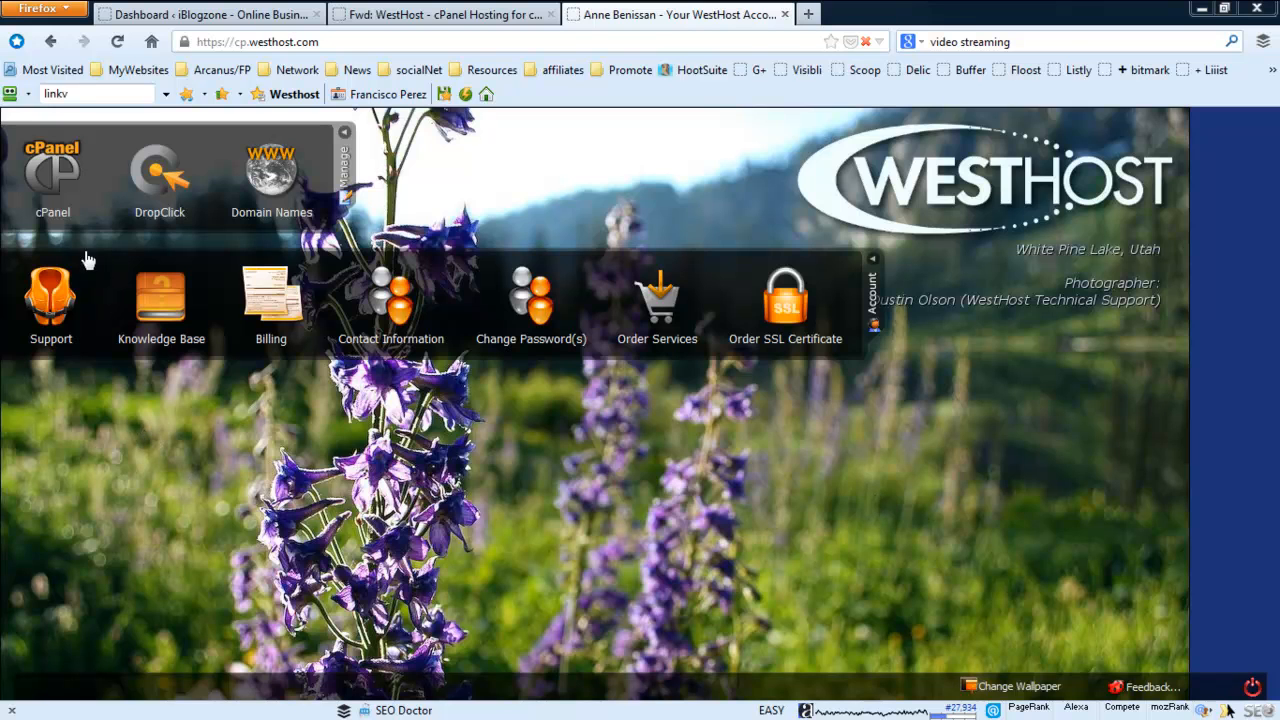
mouse_move(53, 217)
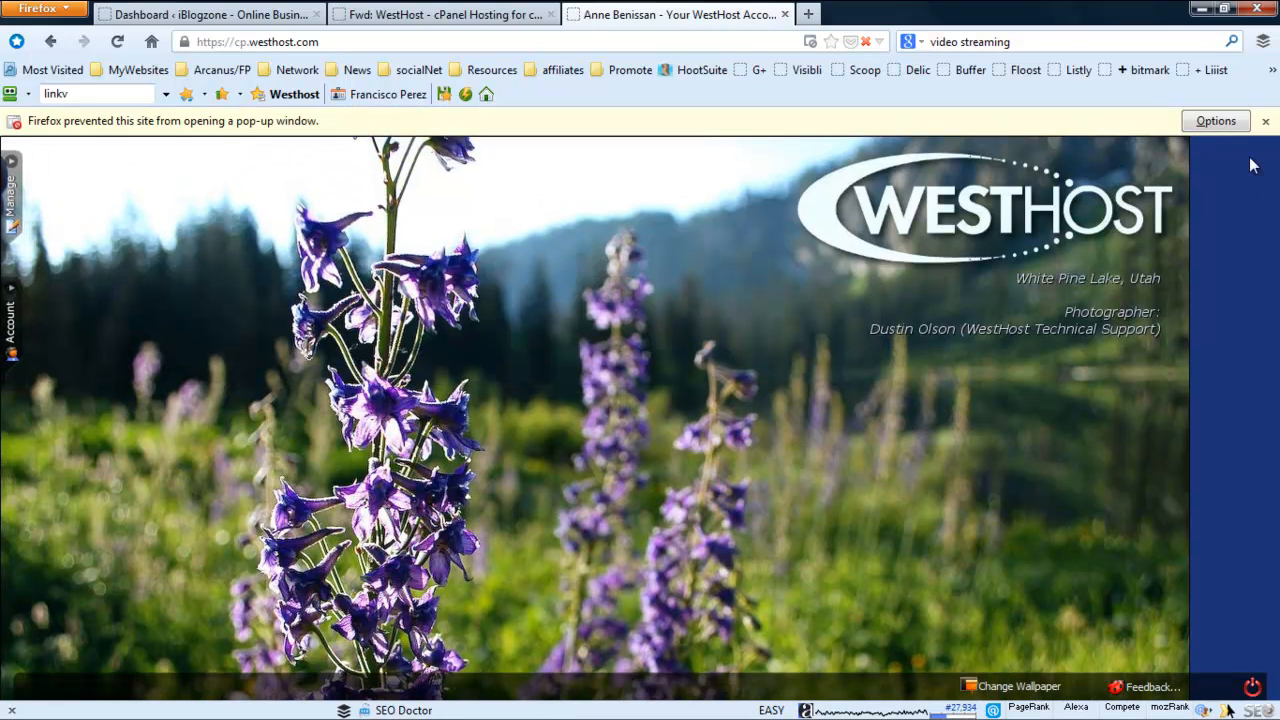
Allow pop-ups for the WestHost portal and dismiss the Windows colour-scheme prompt.
left_click(1215, 121)
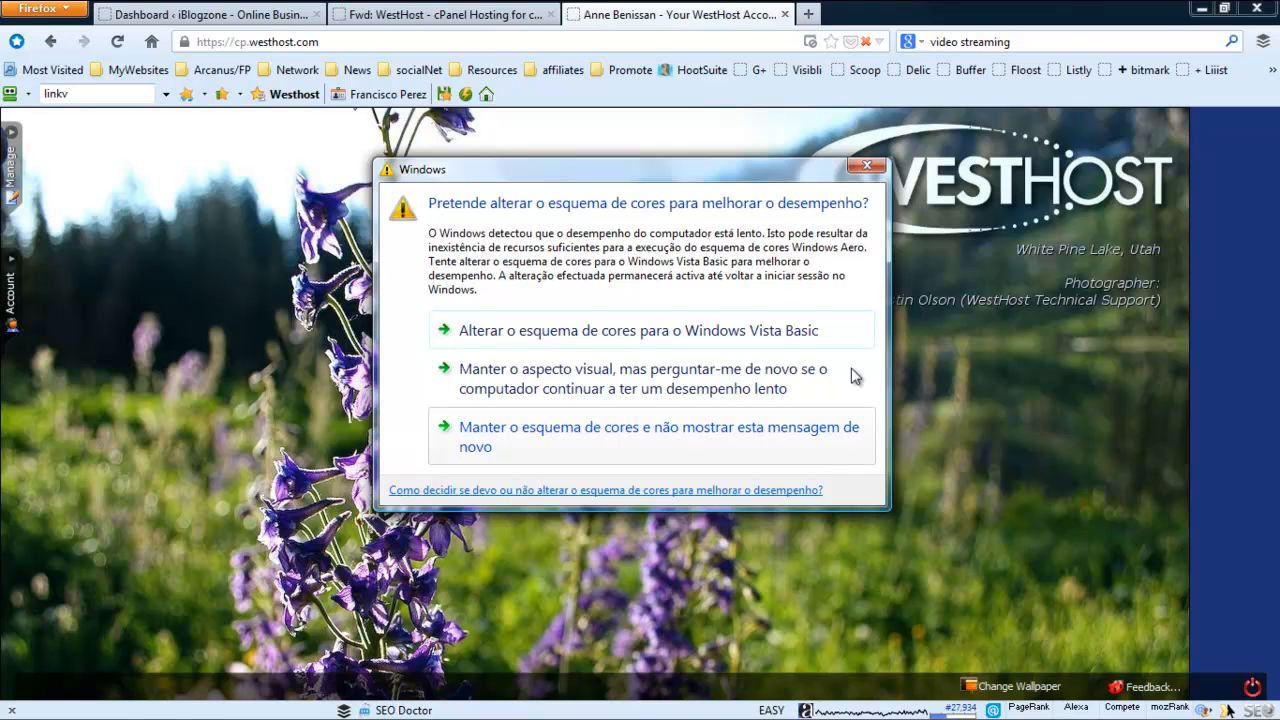
mouse_move(543, 417)
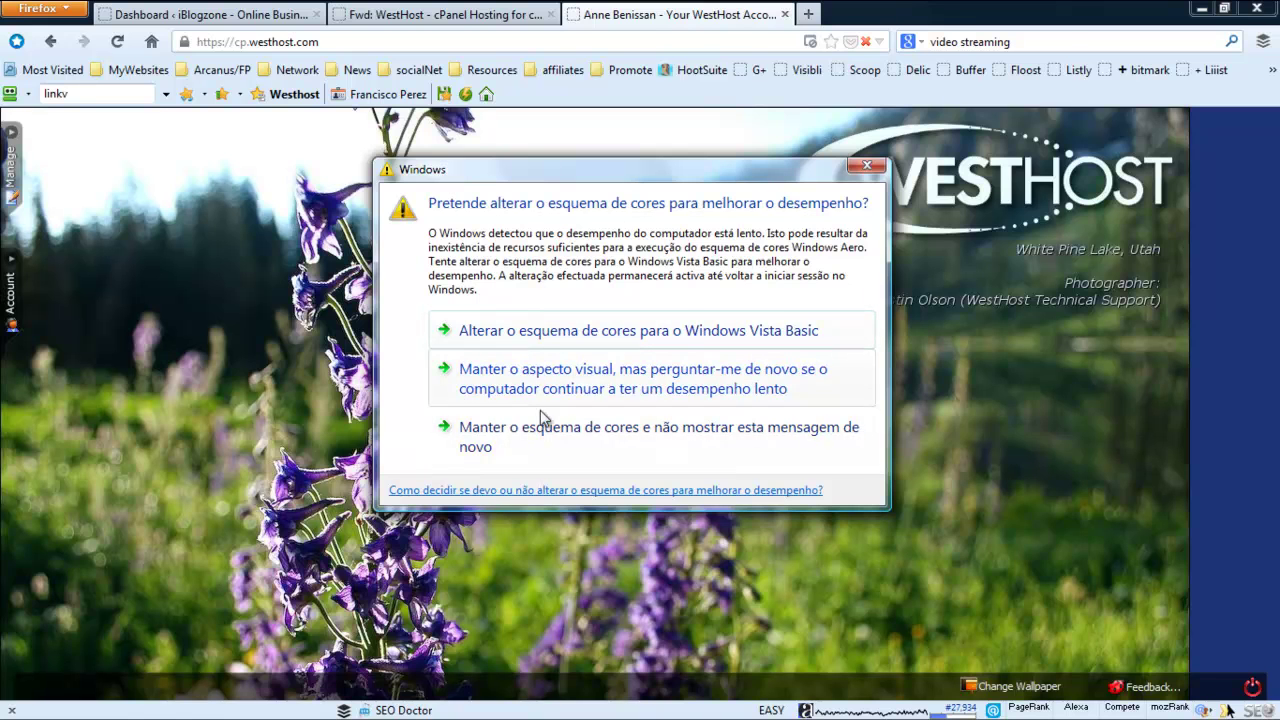
mouse_move(598, 451)
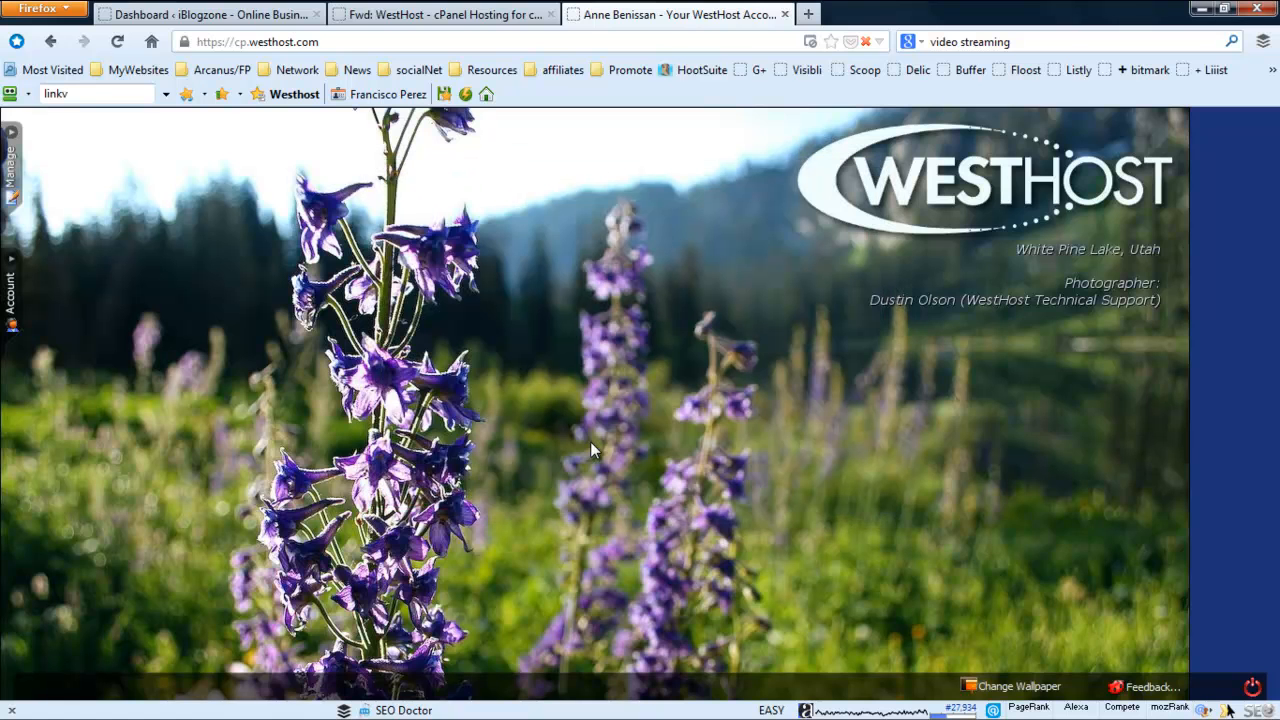
mouse_move(10, 140)
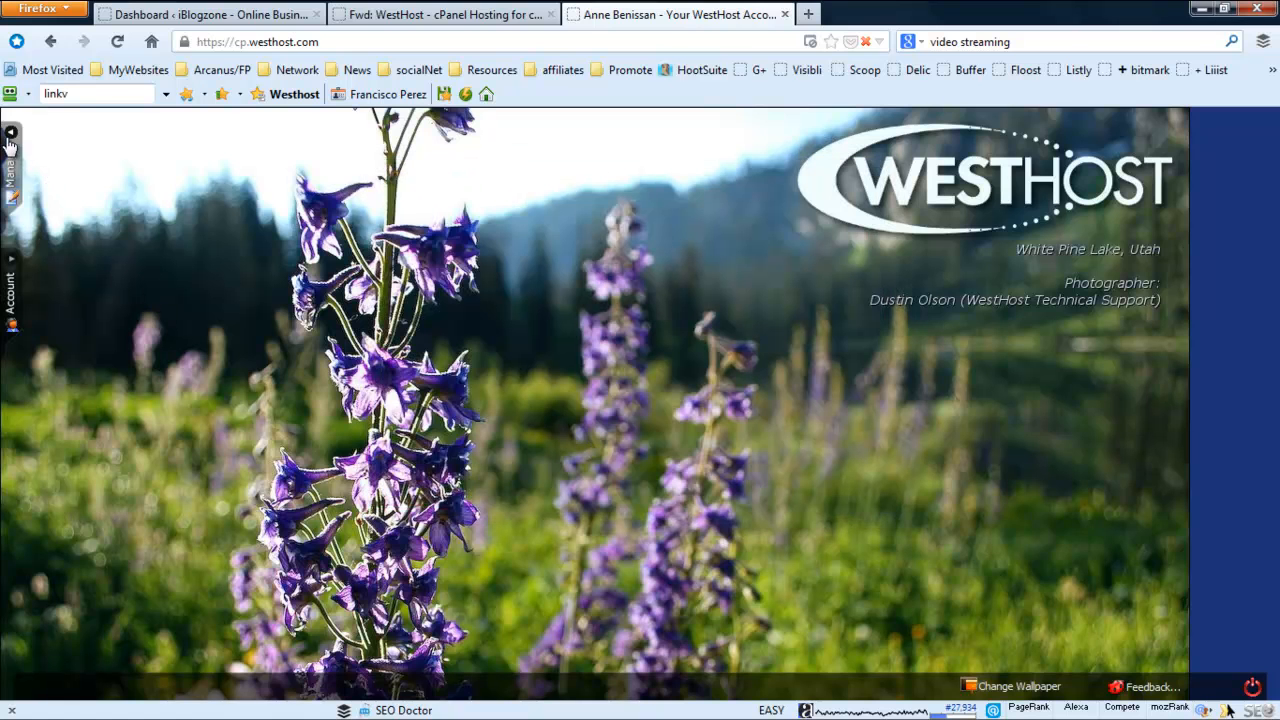
left_click(11, 150)
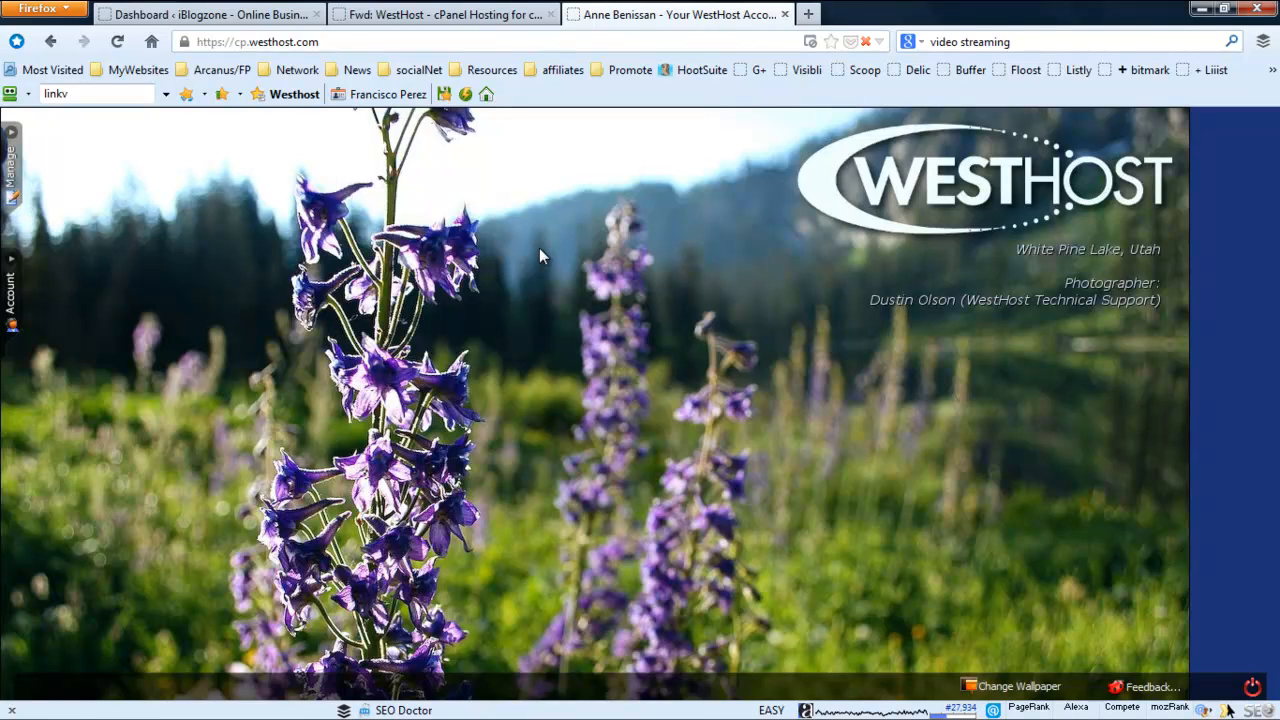
Launch cPanel for the chicviews.com hosting account in a new tab.
left_click(1043, 14)
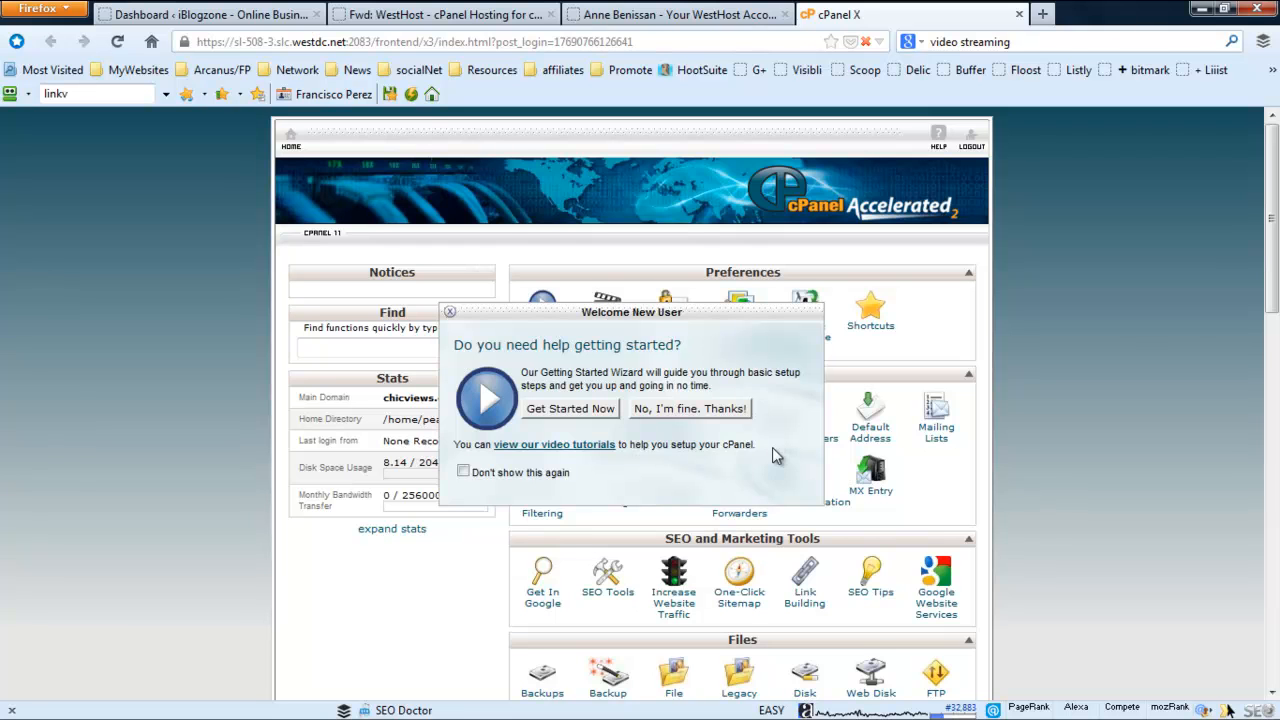
mouse_move(684, 437)
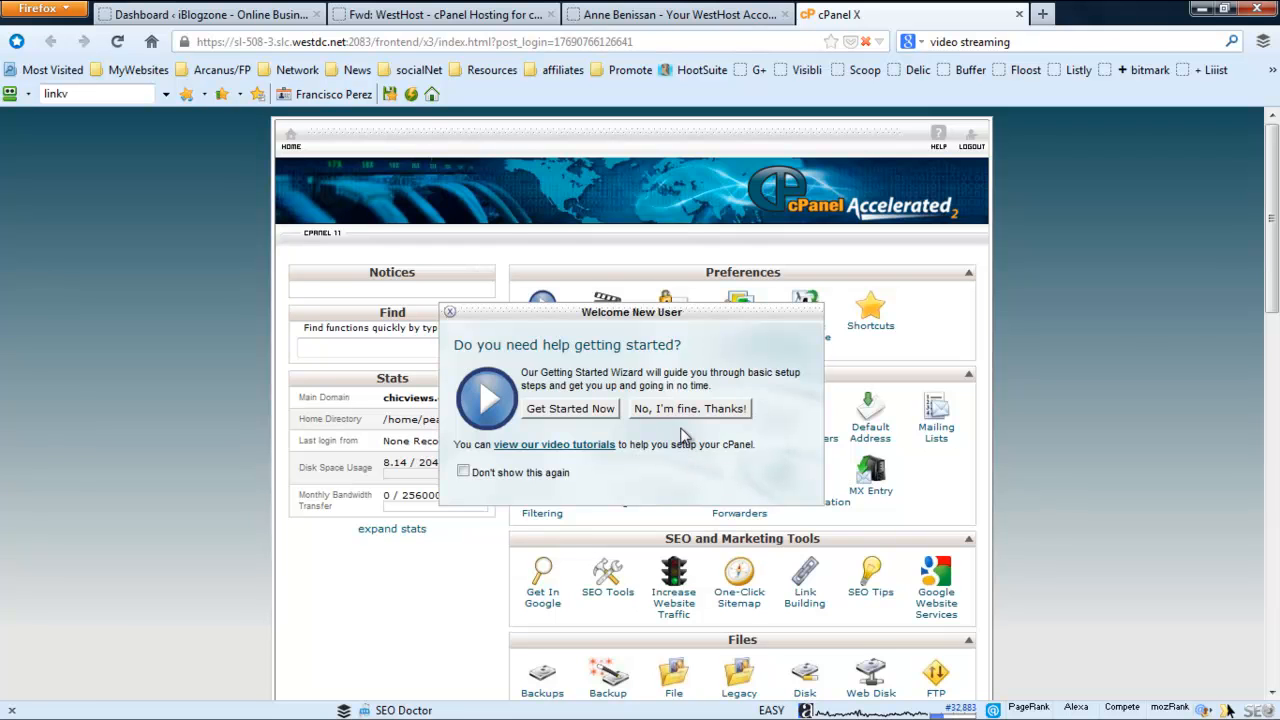
mouse_move(696, 450)
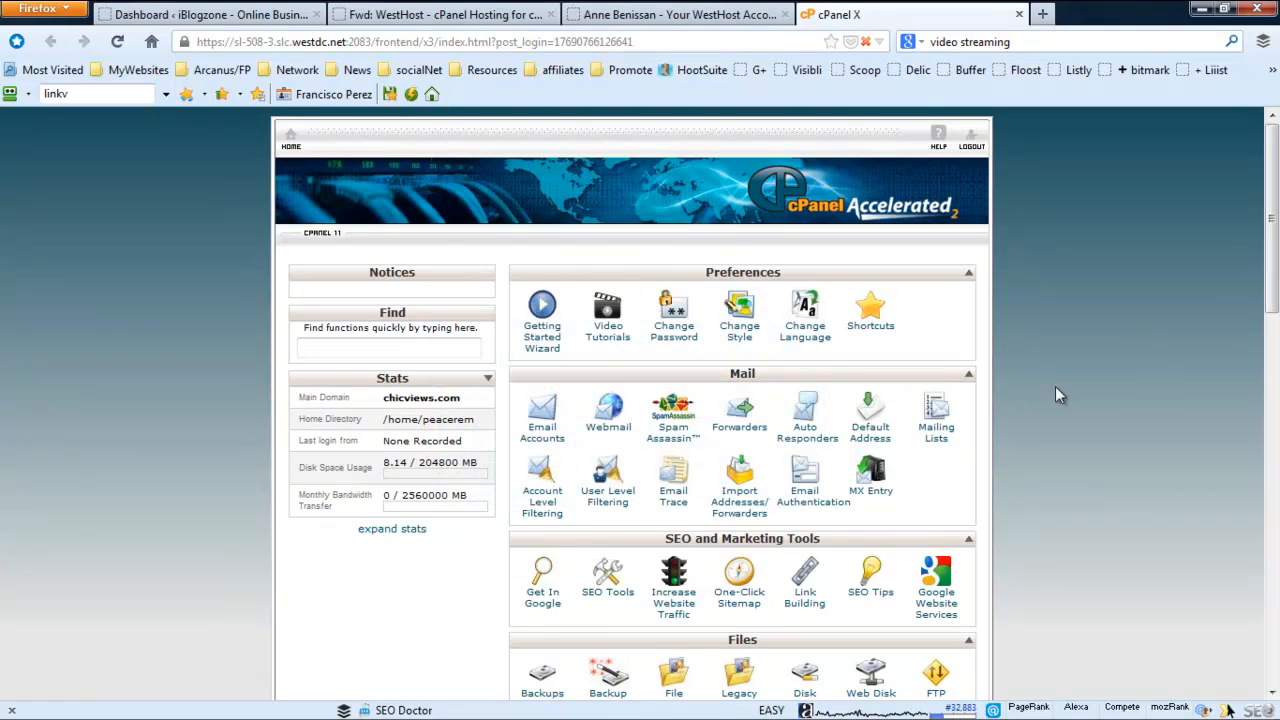
Dismiss the welcome prompt and scroll cPanel down to Softaculous Apps Installer.
scroll("down", 3)
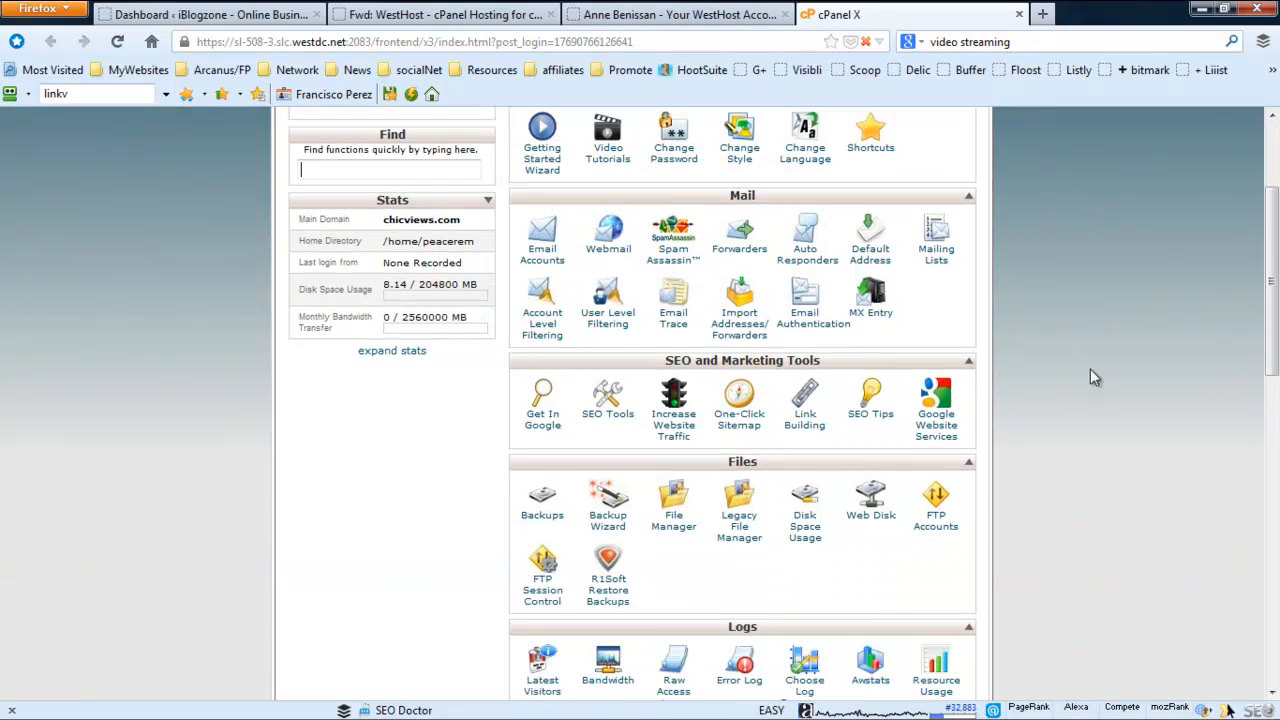
scroll("up", 3)
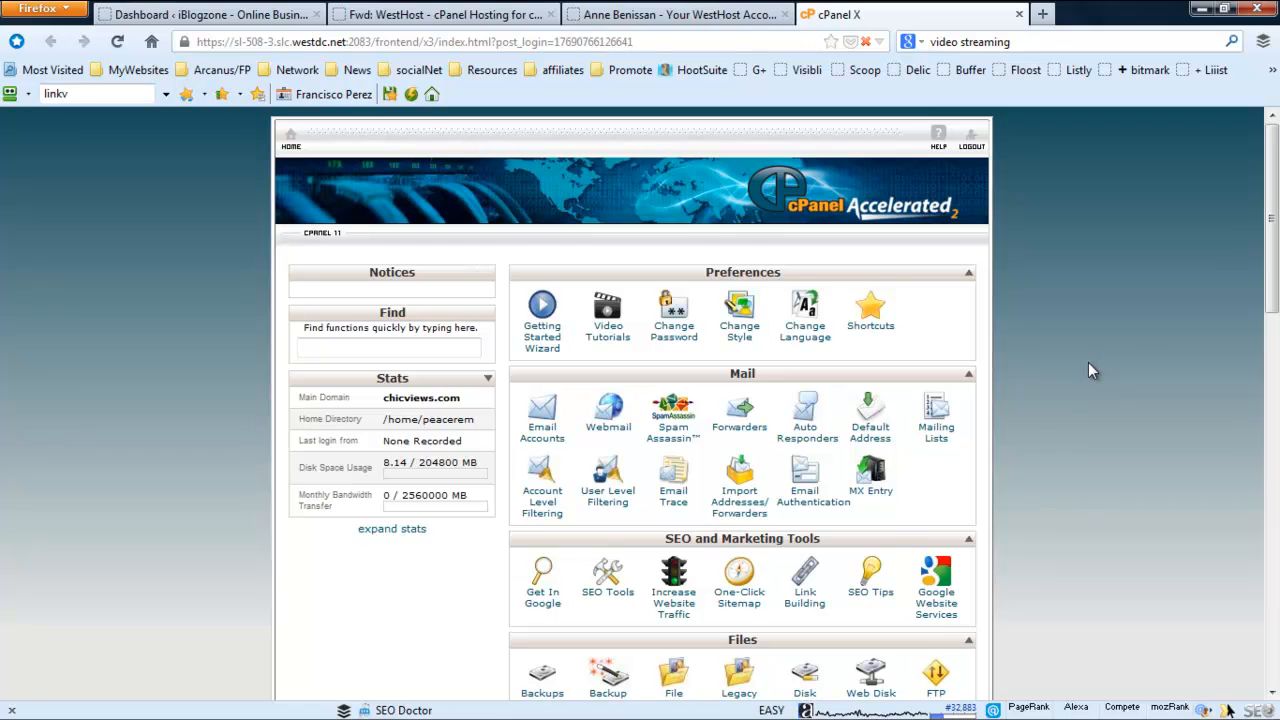
mouse_move(393, 420)
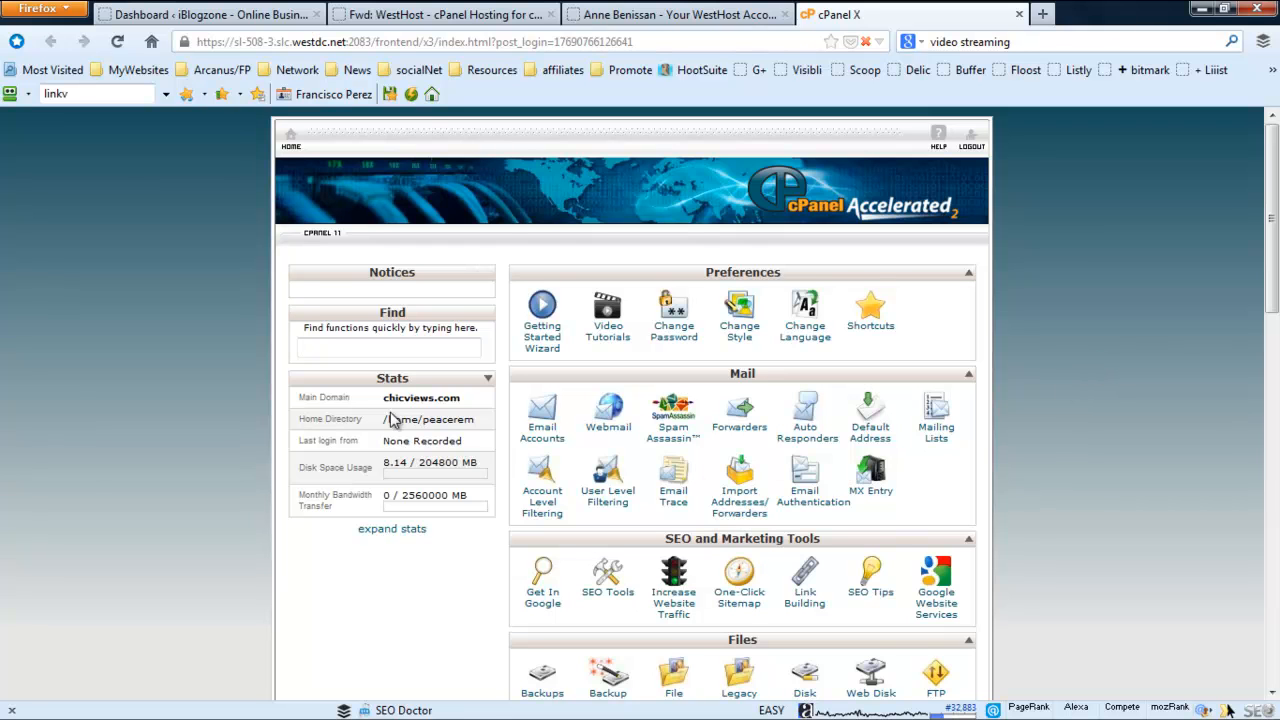
left_click(390, 348)
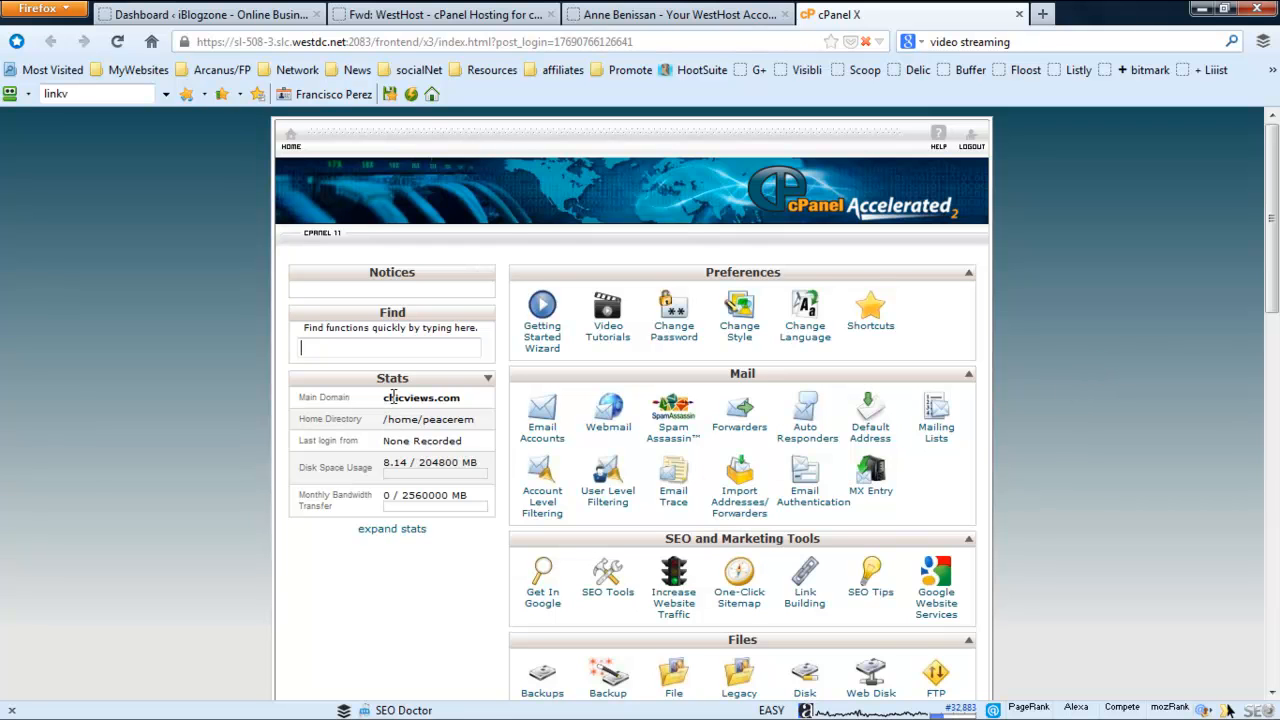
mouse_move(990, 376)
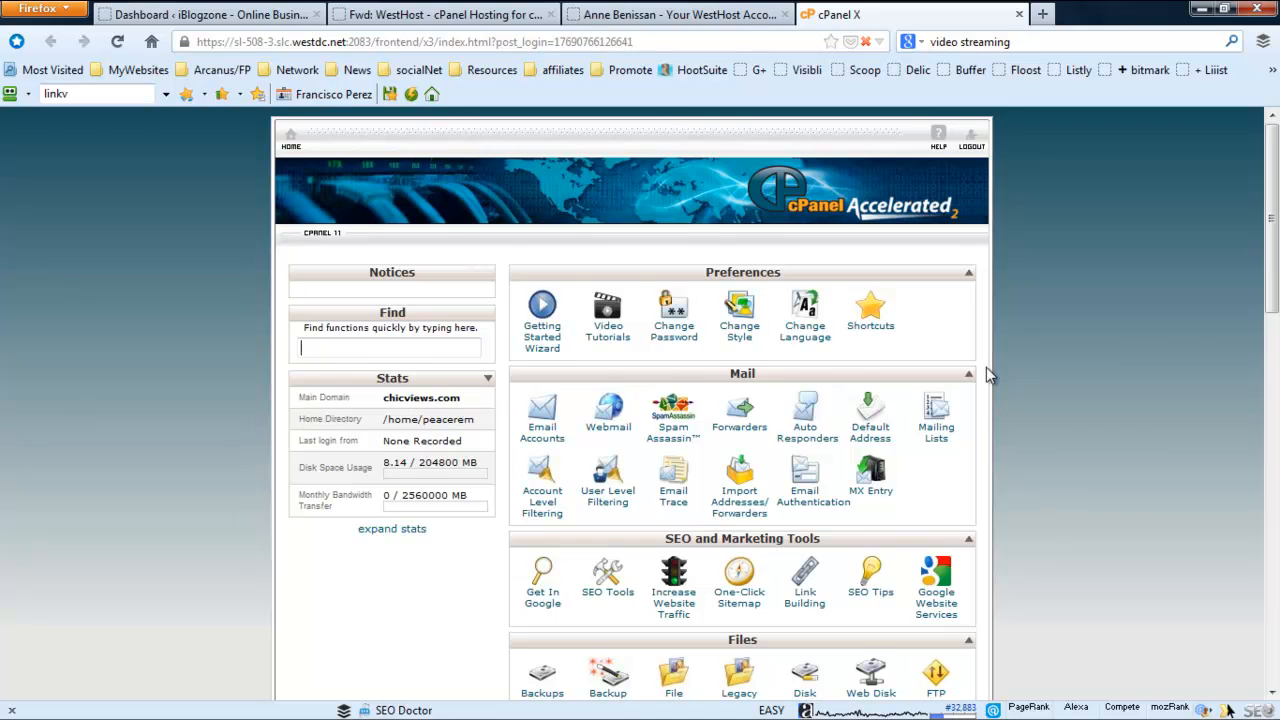
scroll("down", 3)
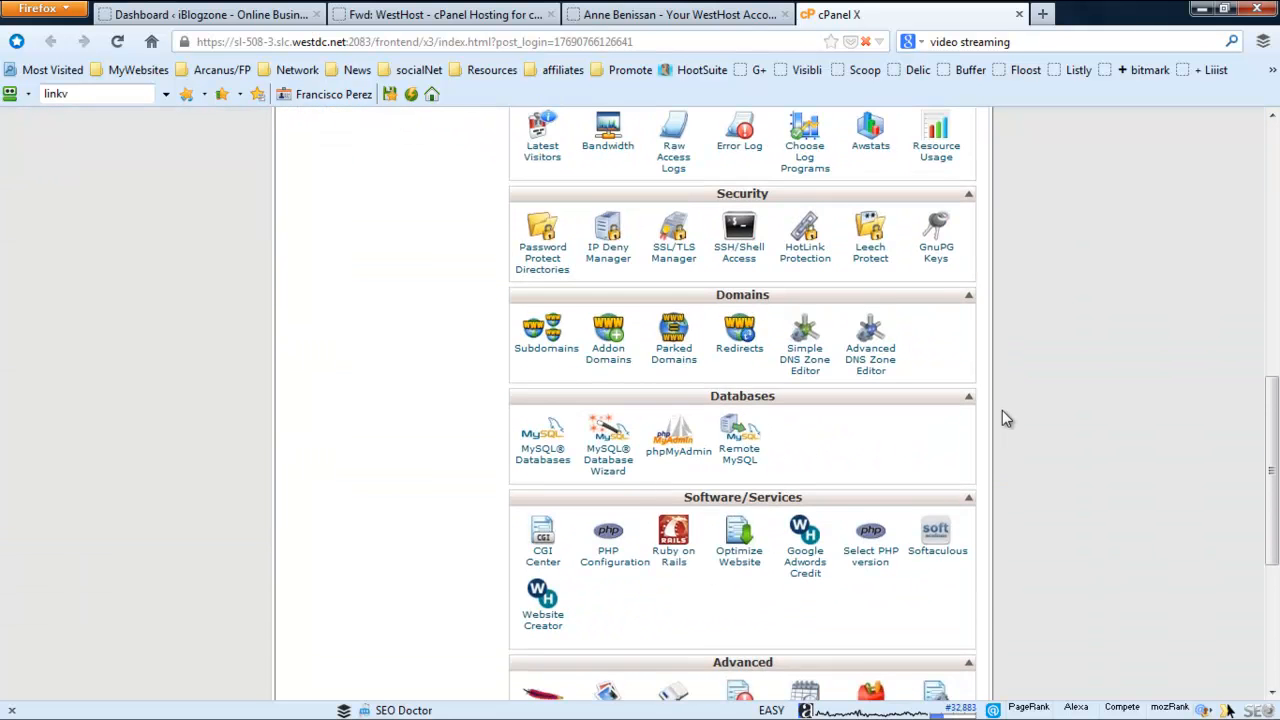
scroll("down", 3)
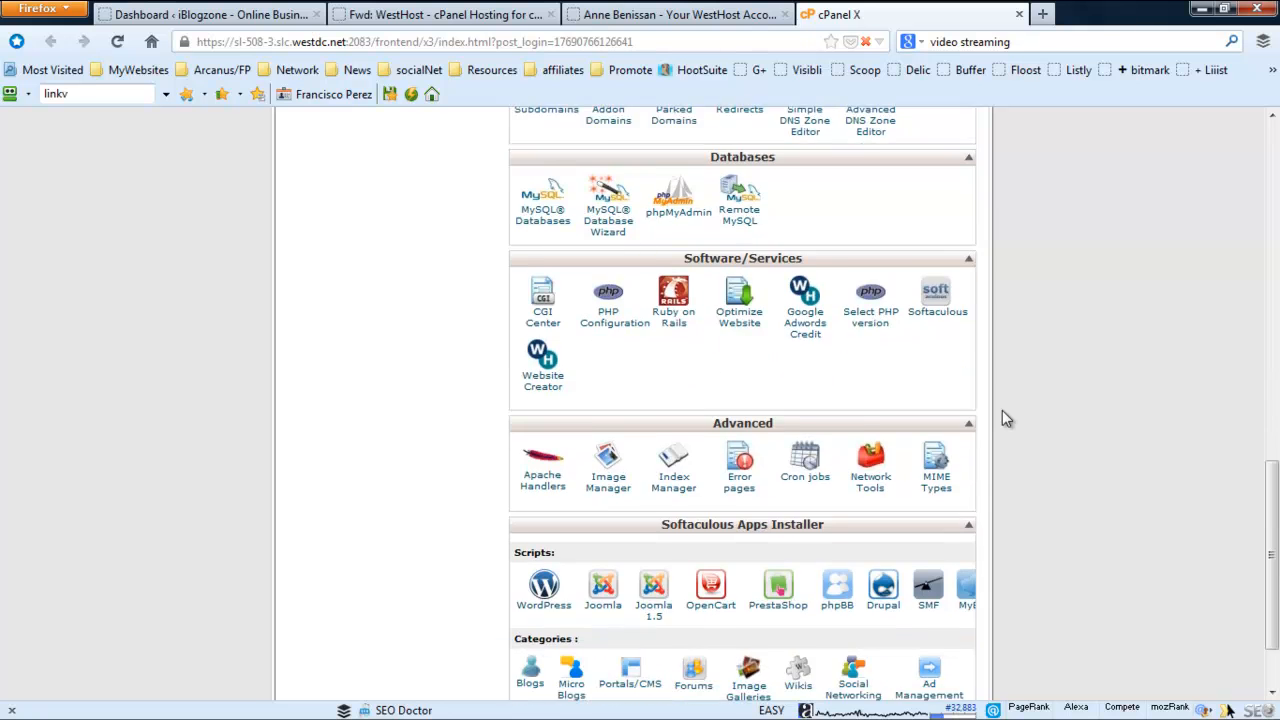
scroll("down", 3)
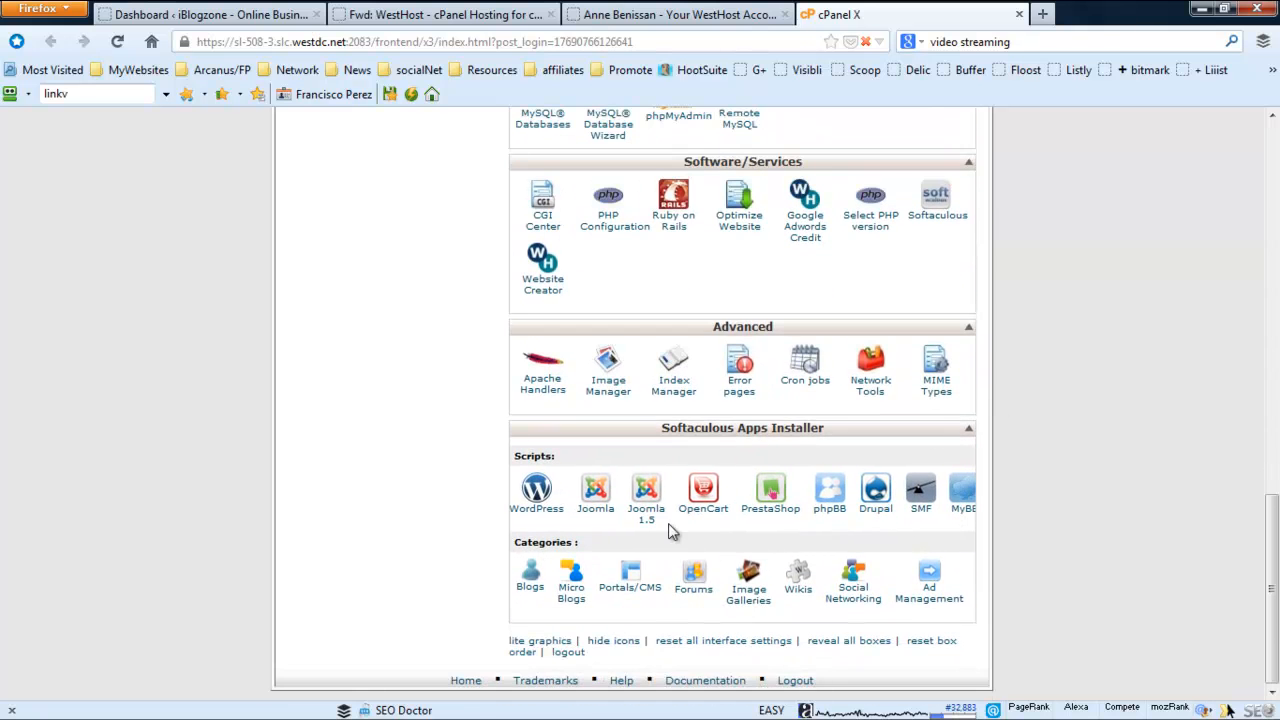
Open the WordPress 3.5.1 overview from the Softaculous scripts list.
left_click(543, 490)
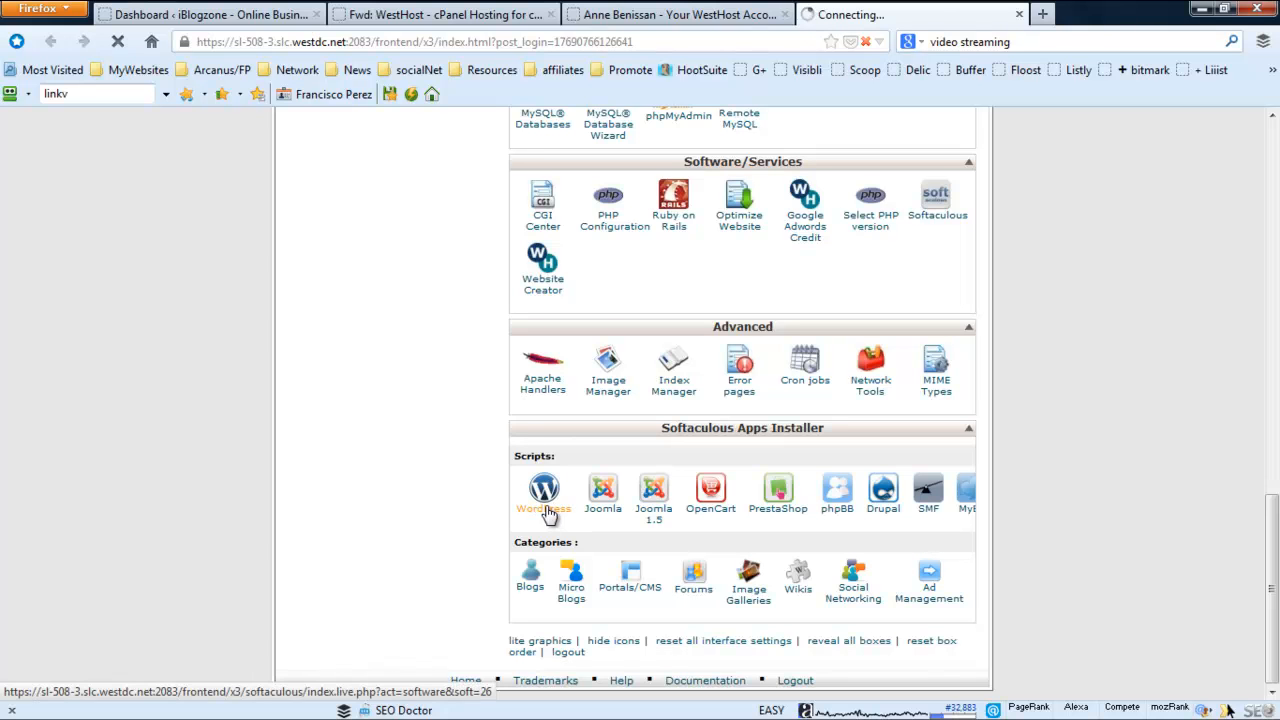
left_click(543, 489)
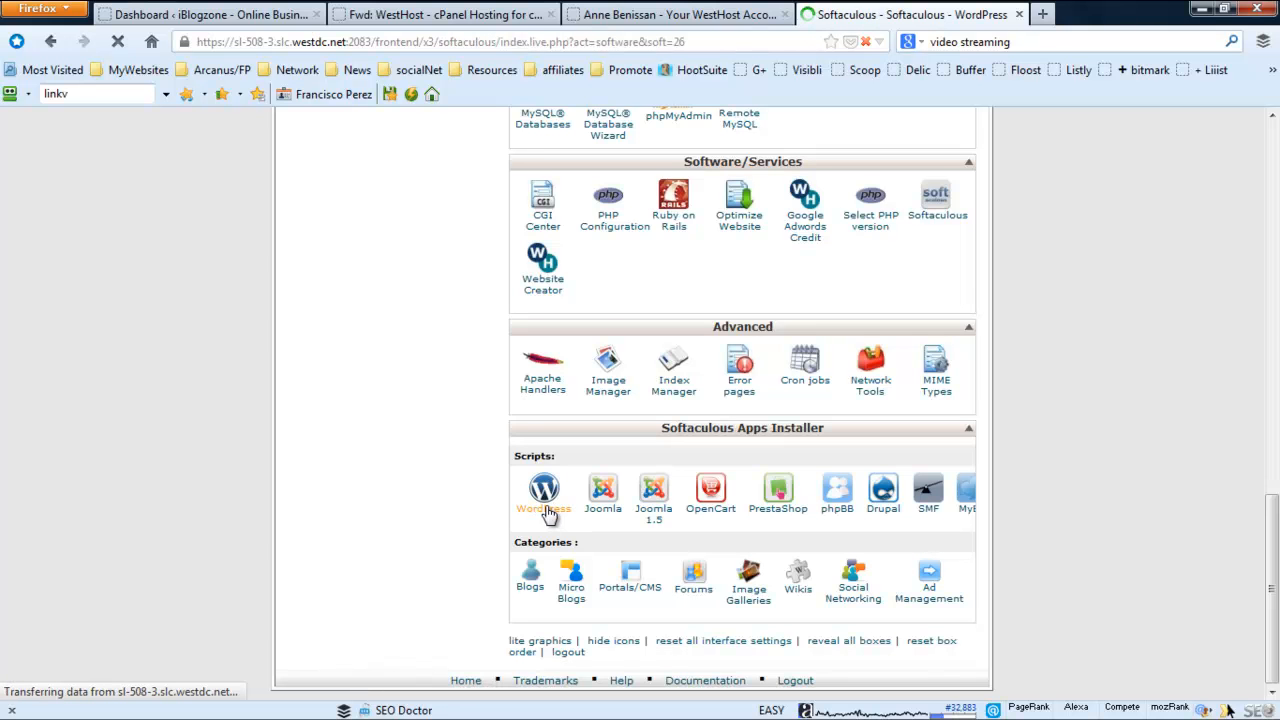
left_click(543, 489)
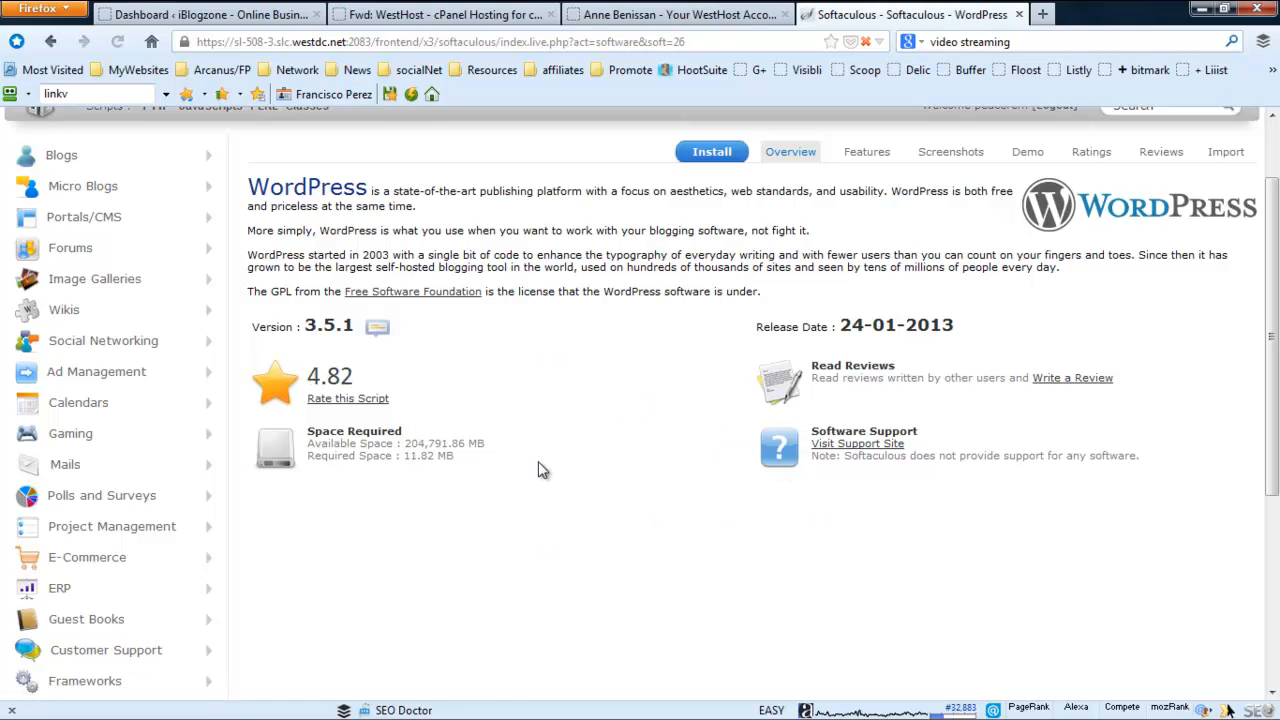
mouse_move(588, 385)
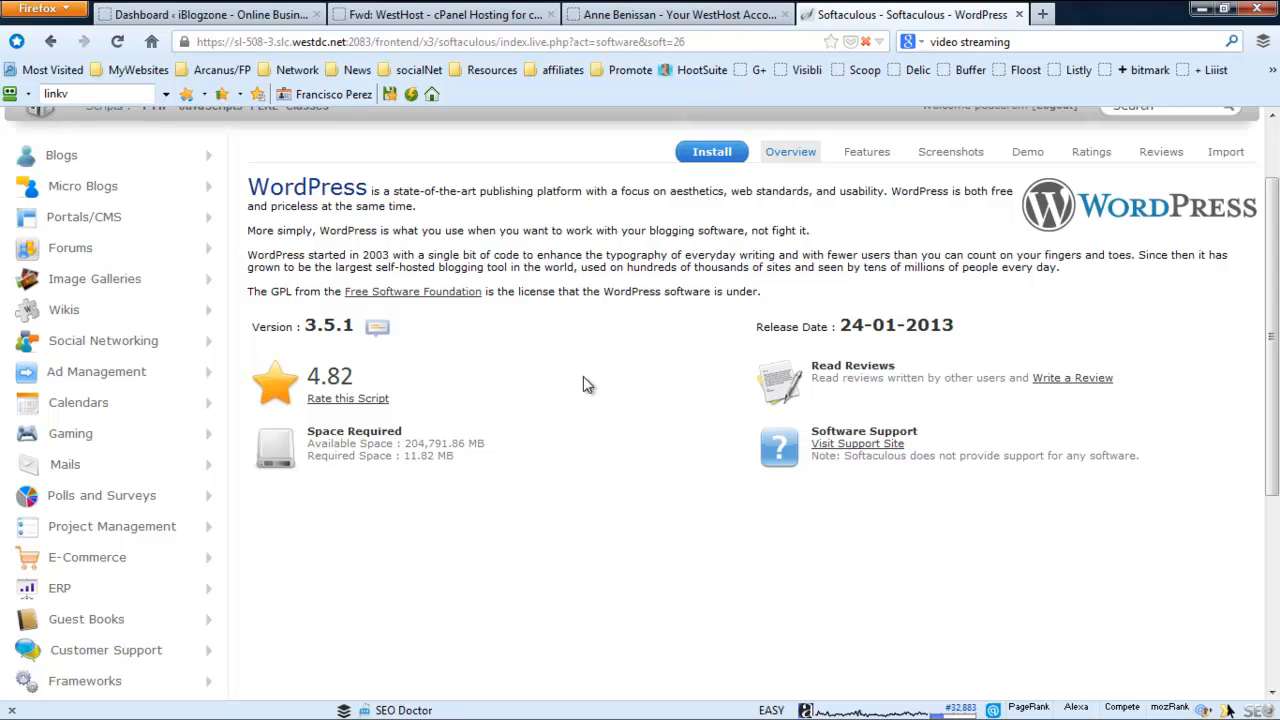
mouse_move(596, 342)
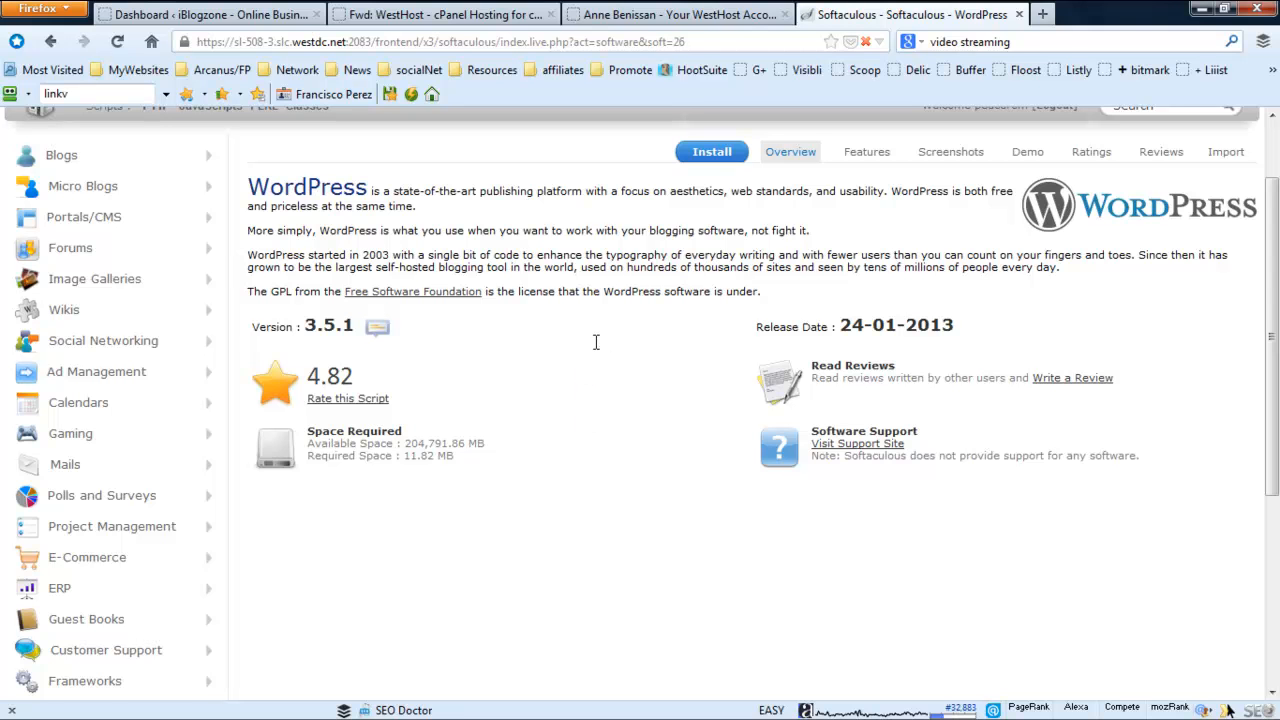
scroll("up", 3)
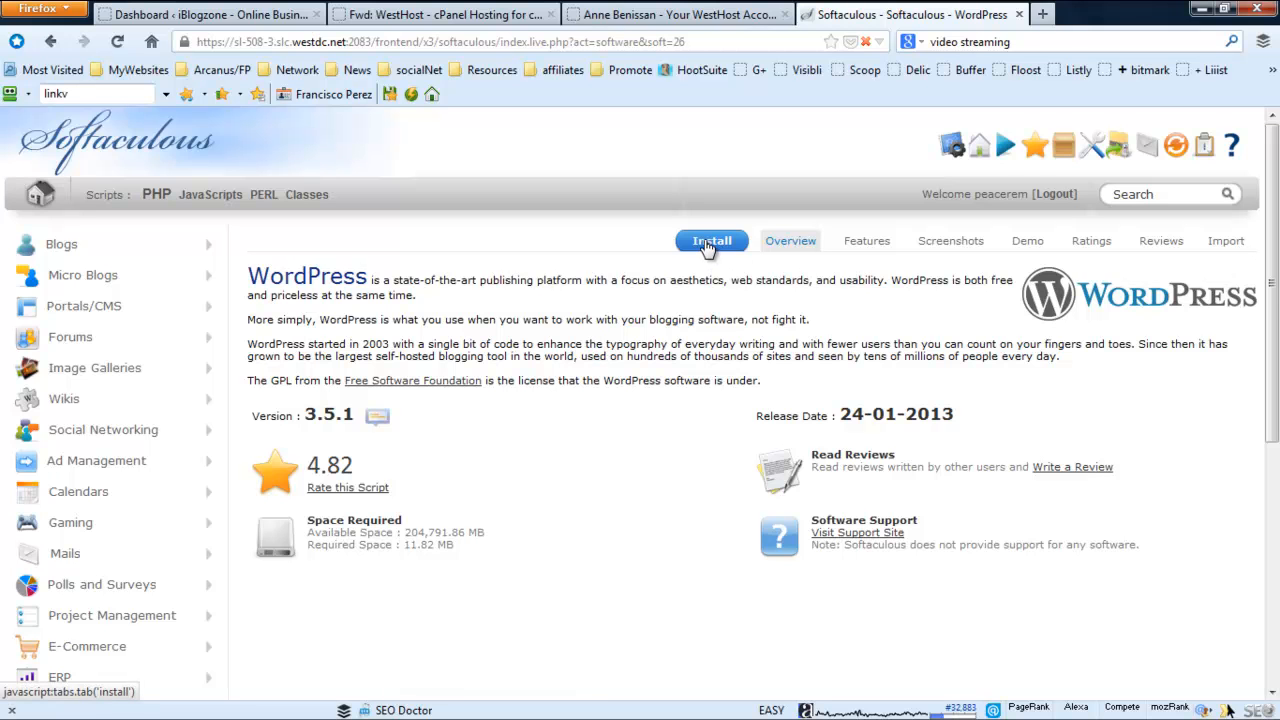
Open the WordPress install form and set the install directory to chicviews.
left_click(711, 240)
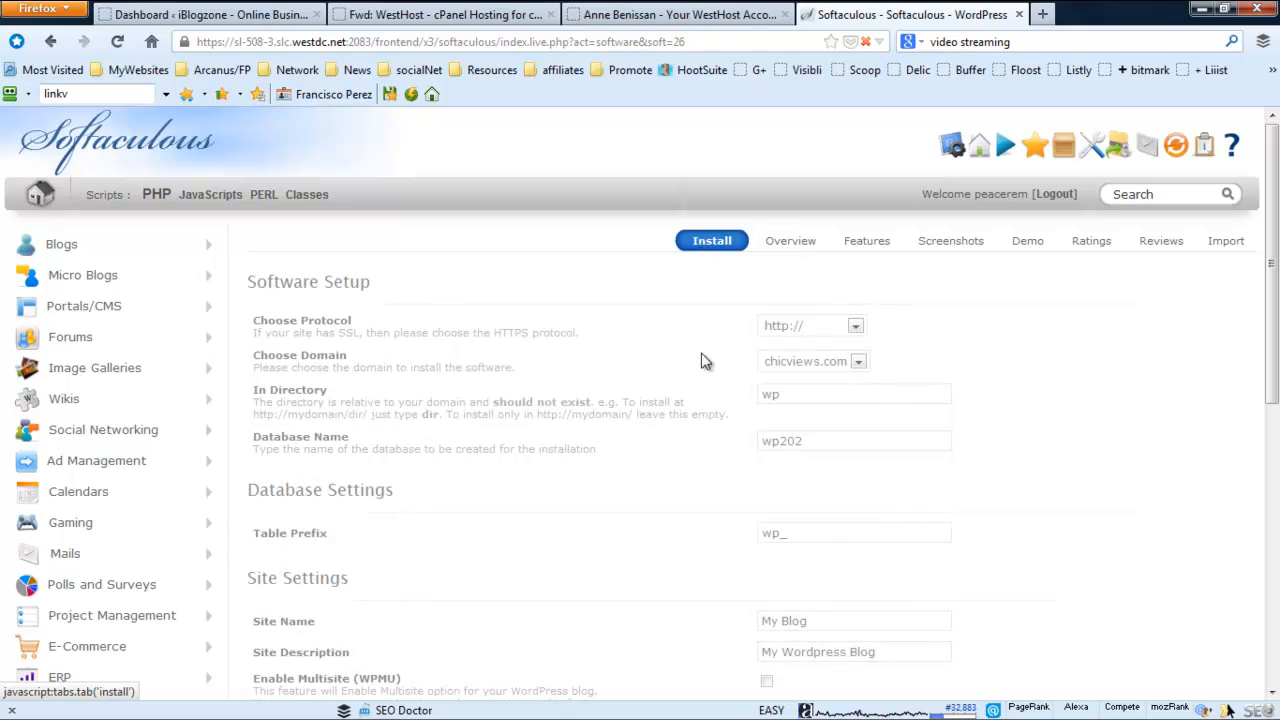
mouse_move(985, 337)
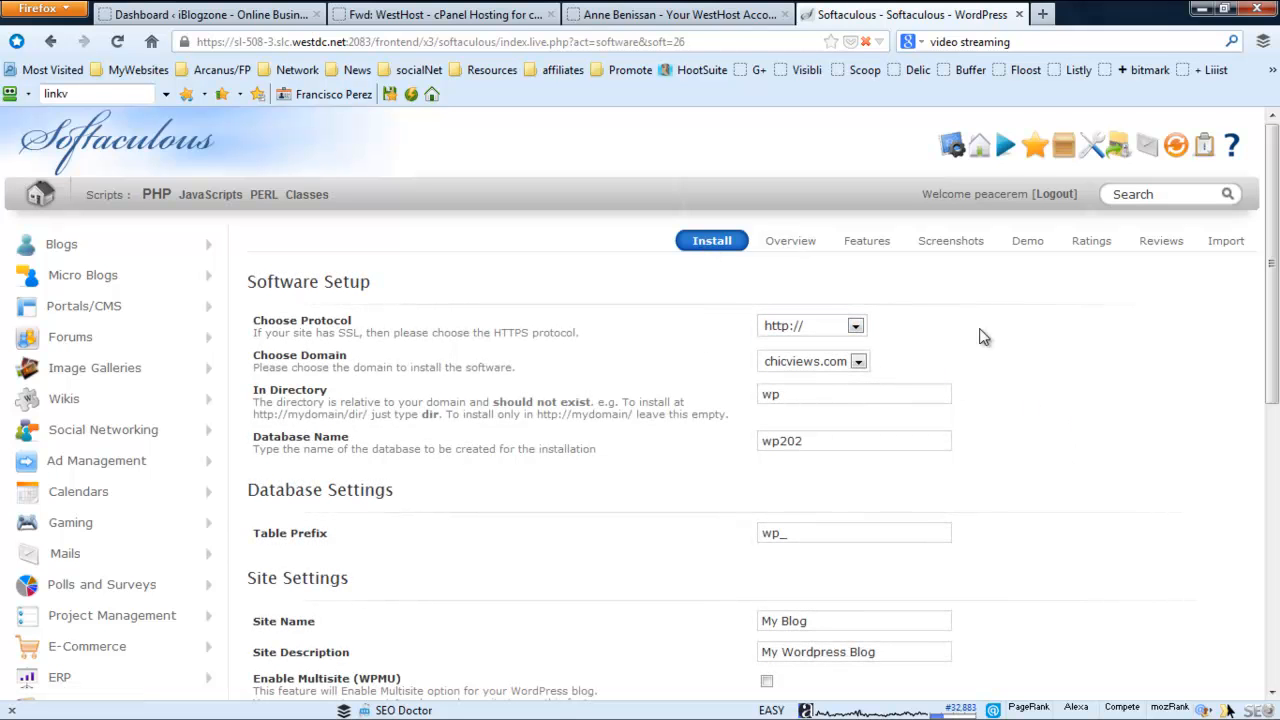
mouse_move(894, 463)
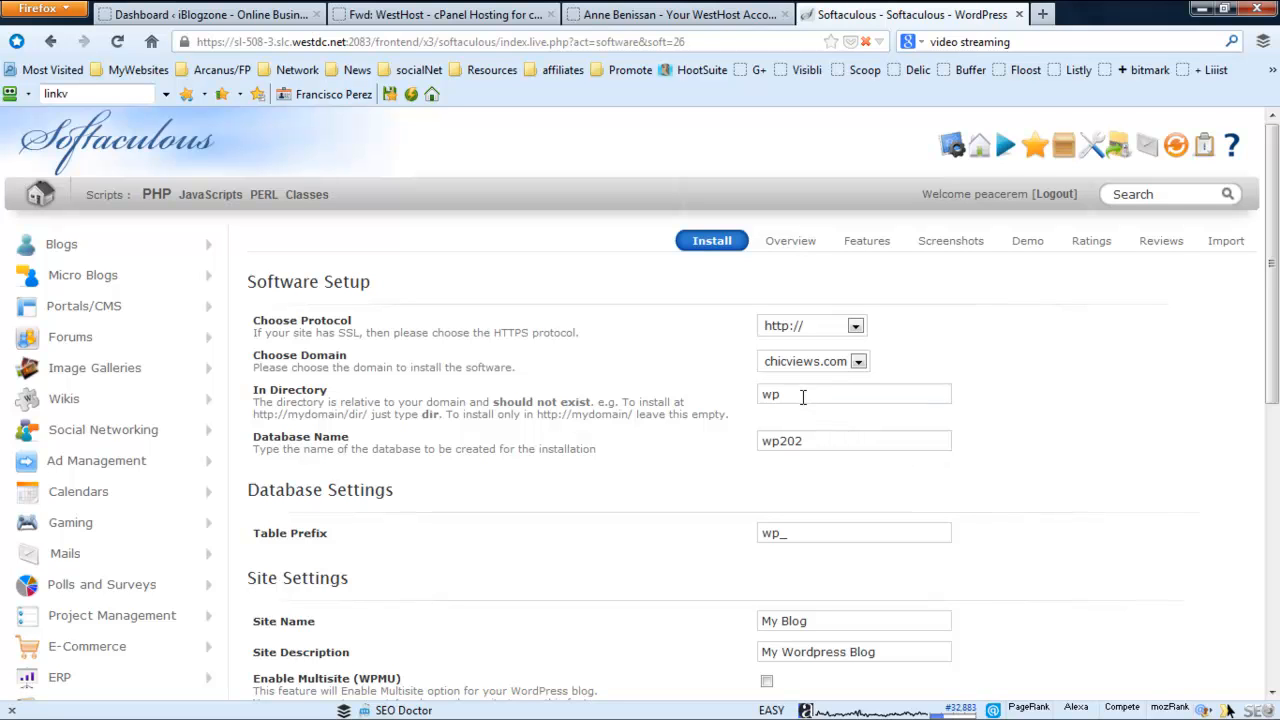
left_click(853, 393)
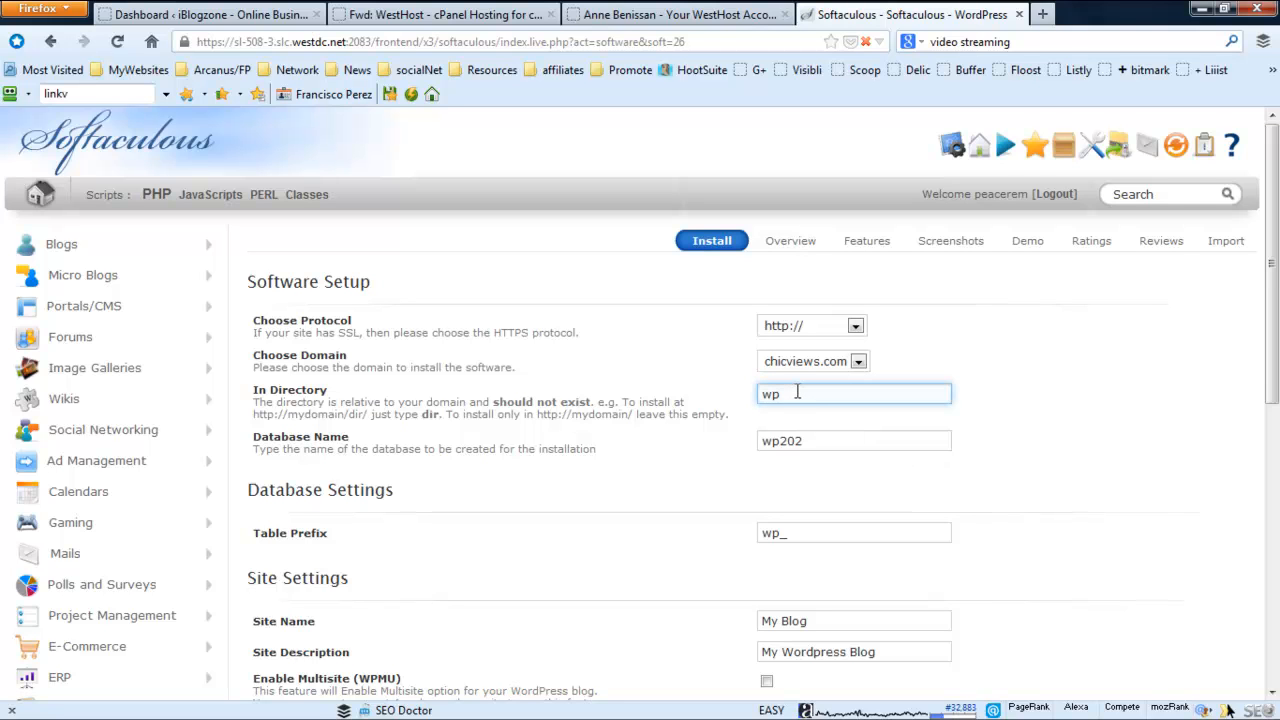
type("chic")
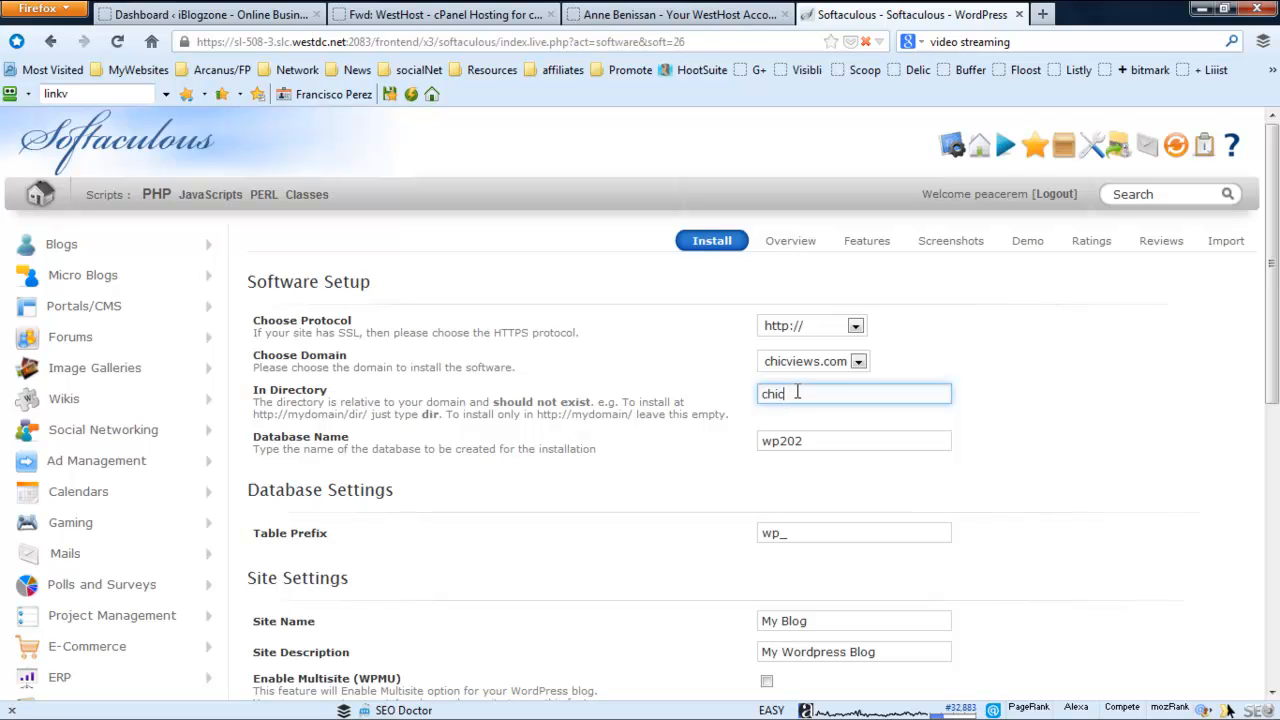
type("views")
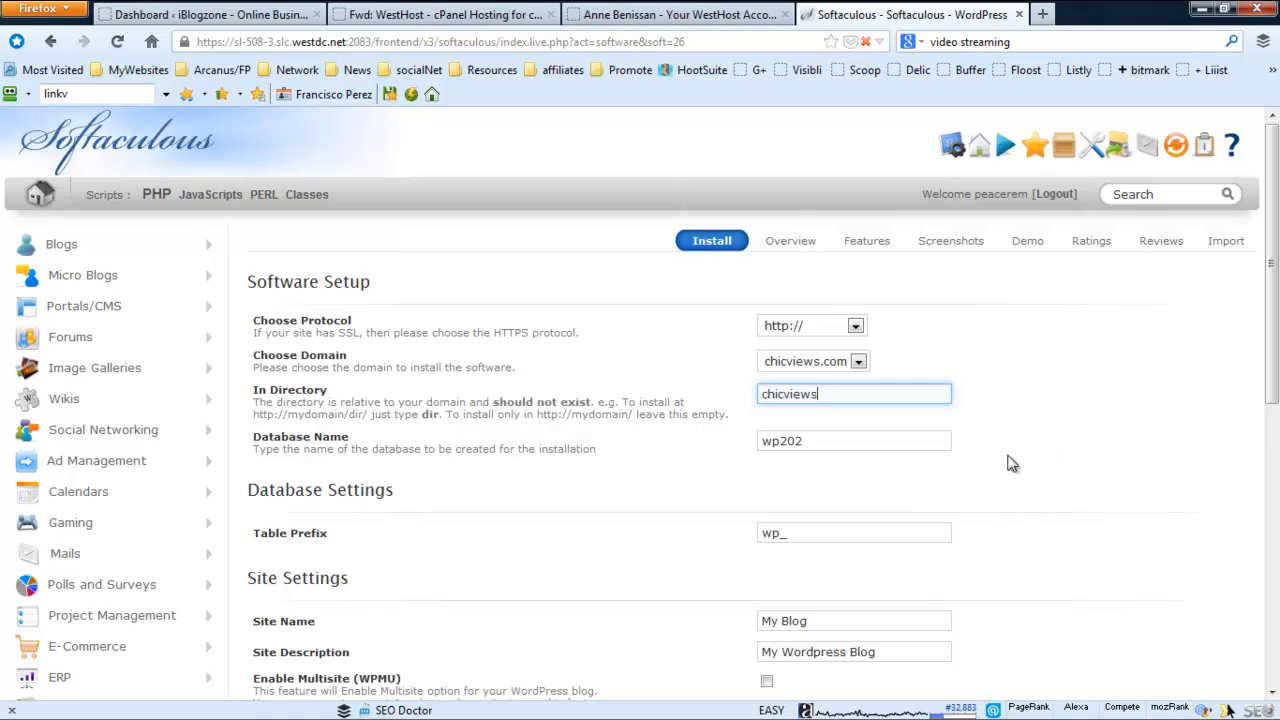
Set Site Name to ChicViews and Site Description to Fashion Hub.
scroll("down", 3)
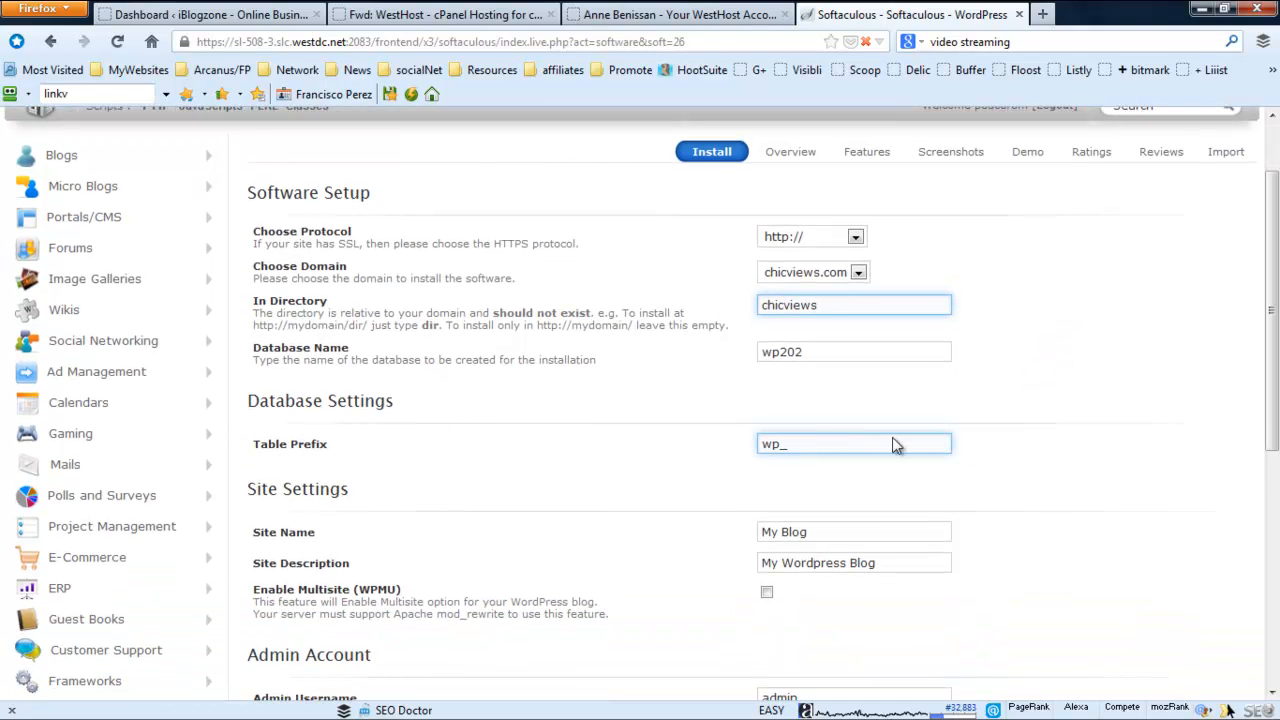
scroll("down", 3)
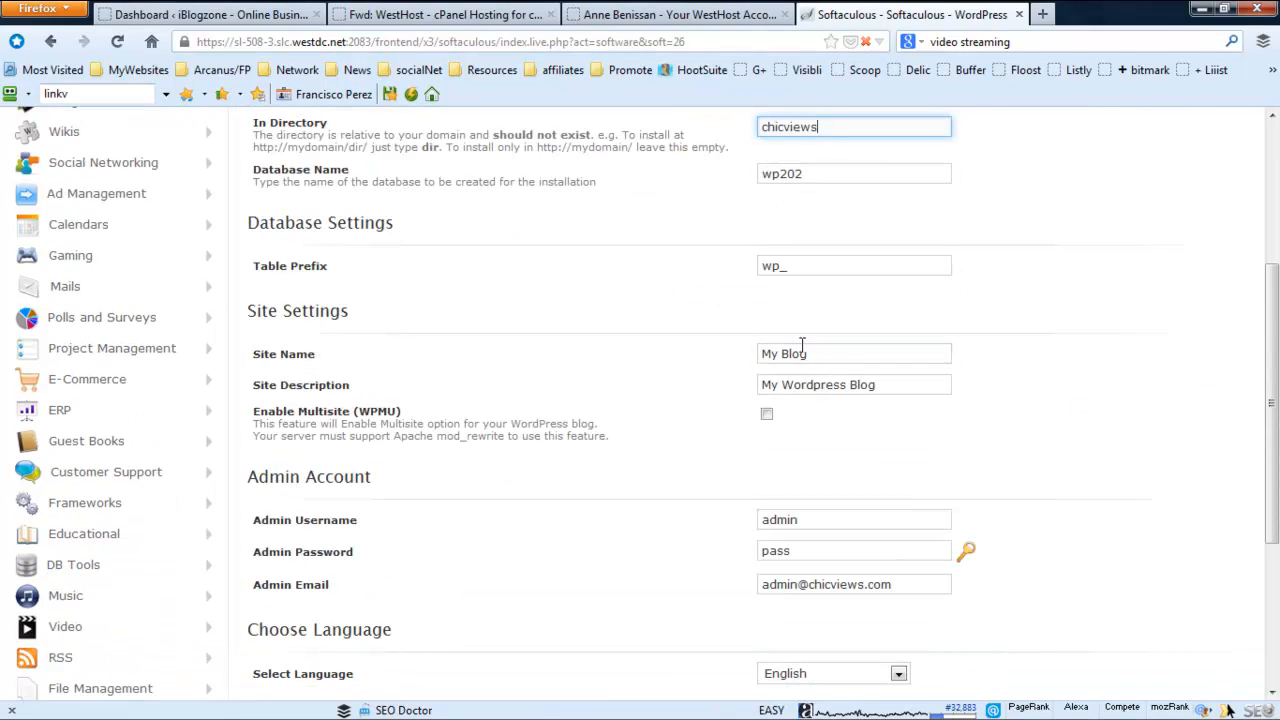
left_click(854, 353)
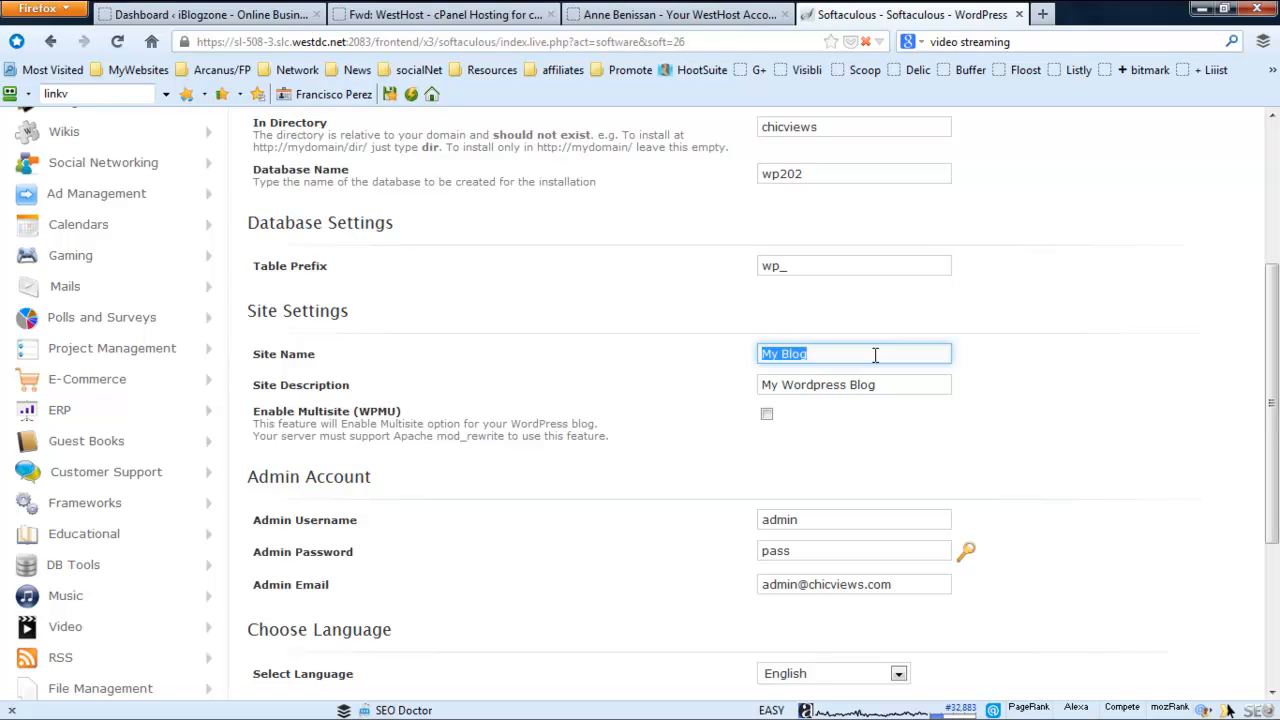
type("Chi")
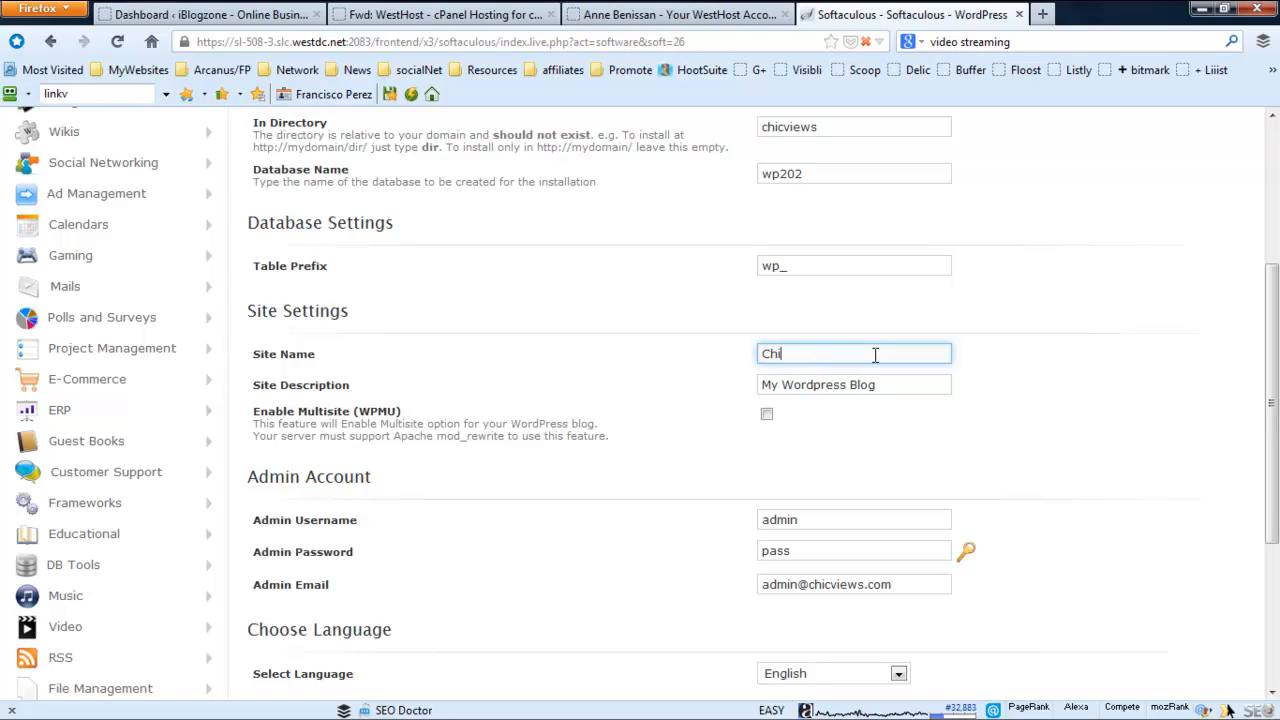
type("cViews")
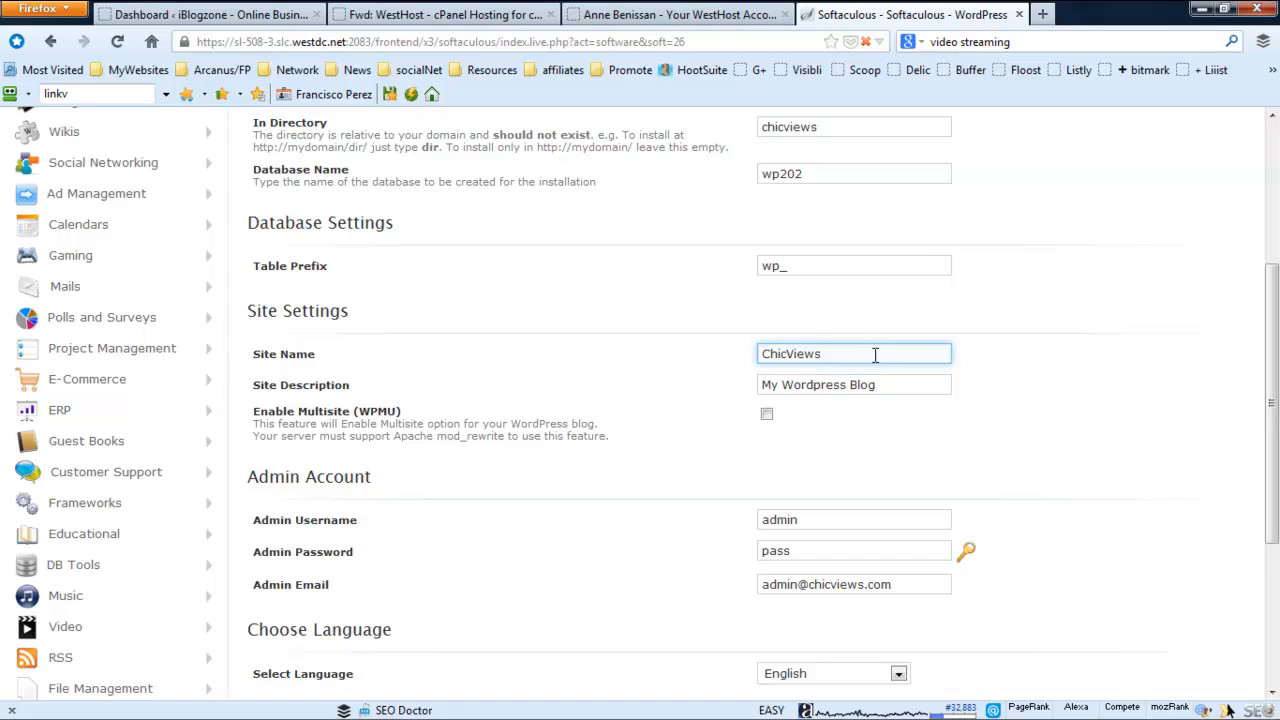
left_click(853, 384)
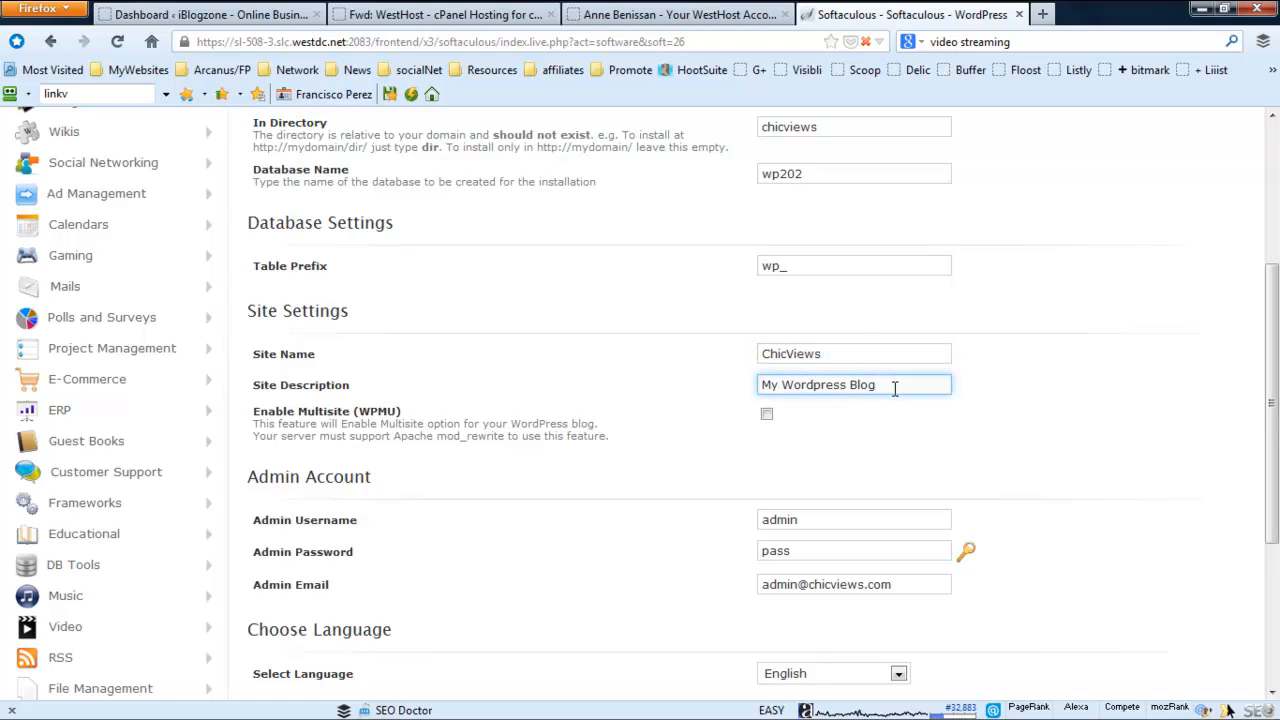
type("Fashion")
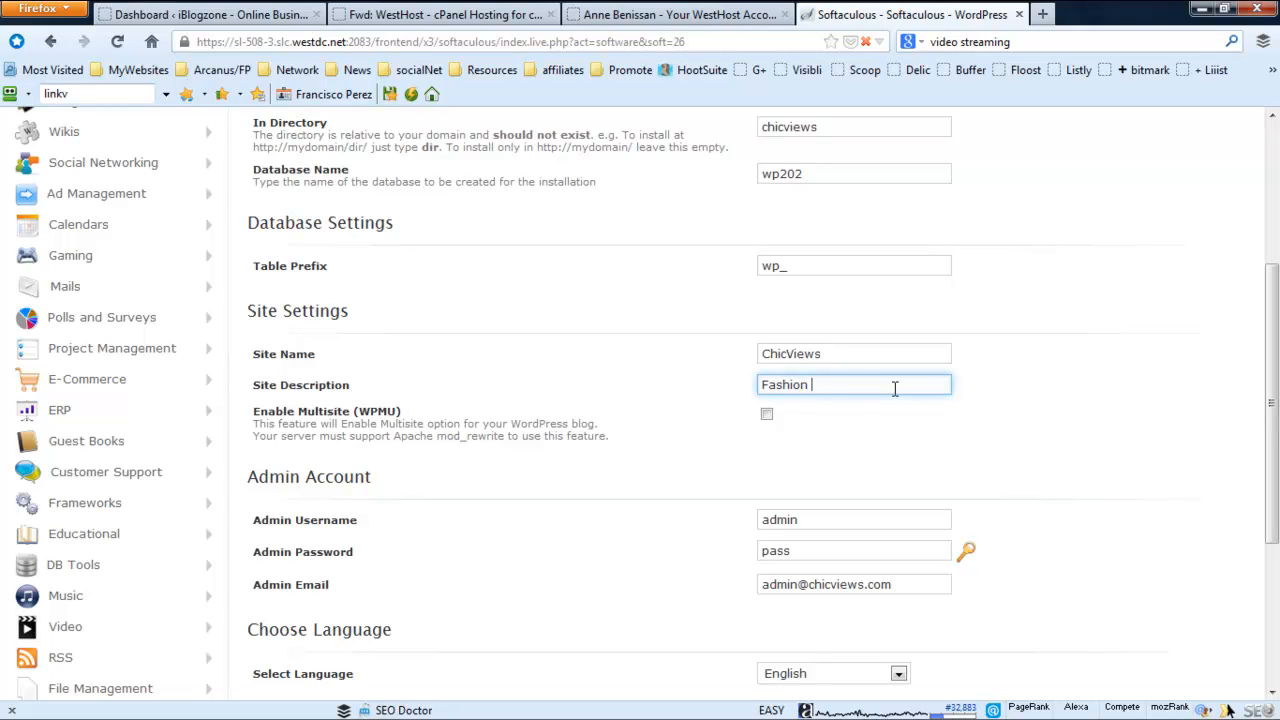
type("Hub")
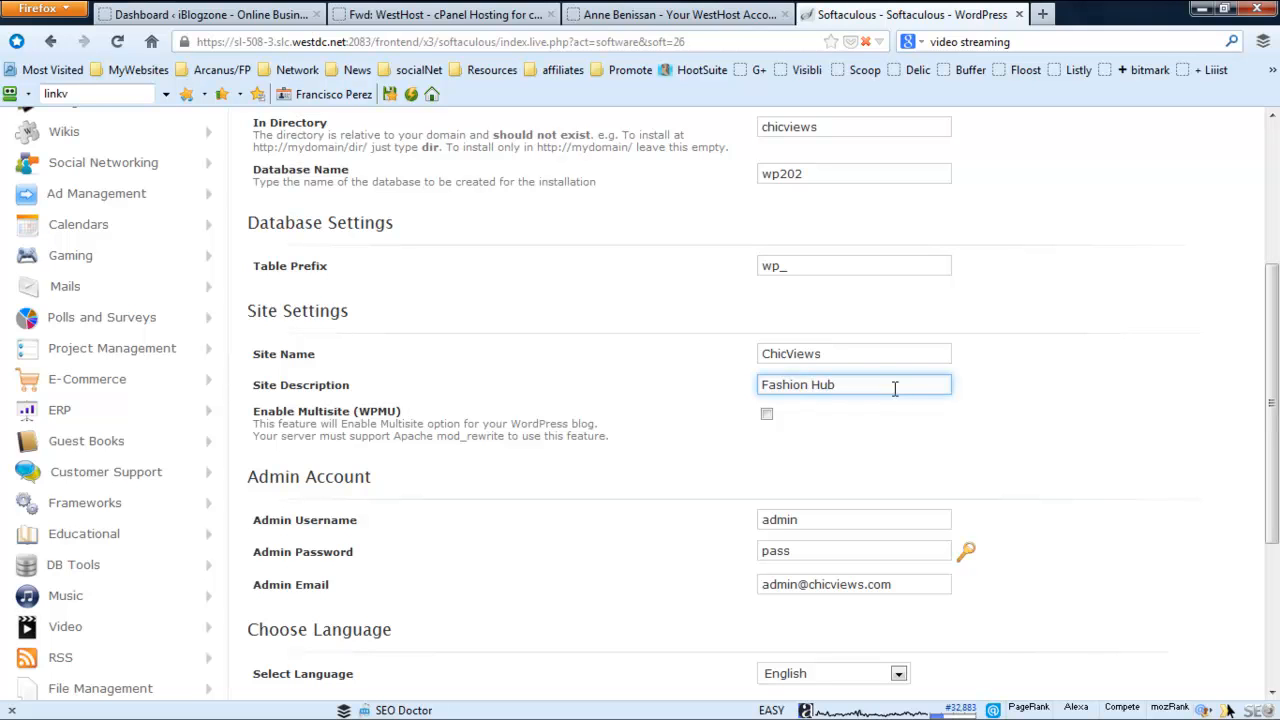
scroll("down", 3)
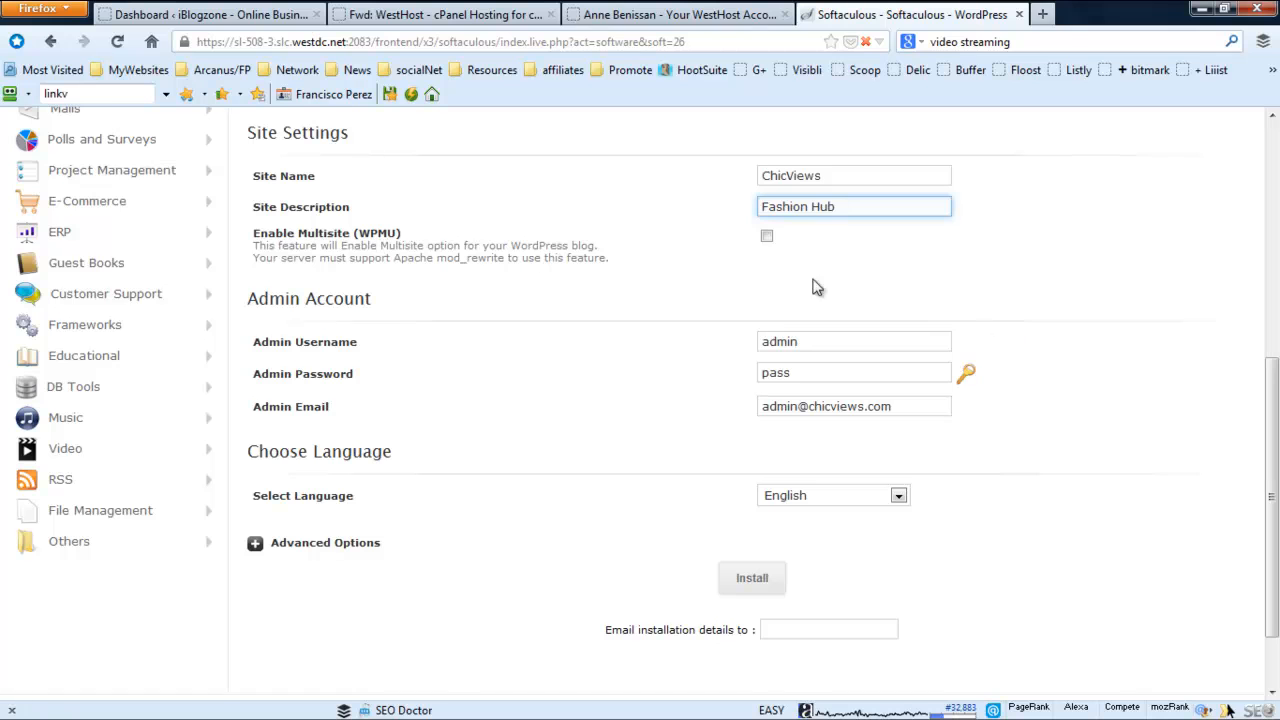
mouse_move(873, 224)
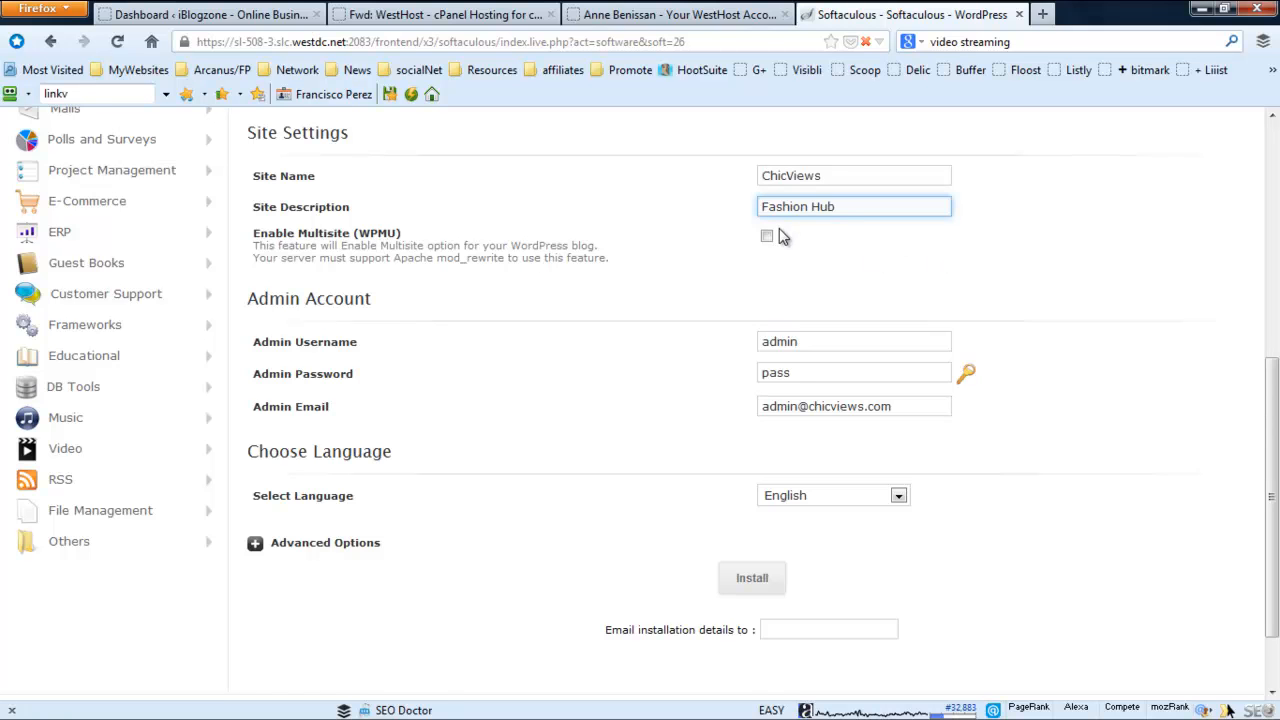
mouse_move(883, 446)
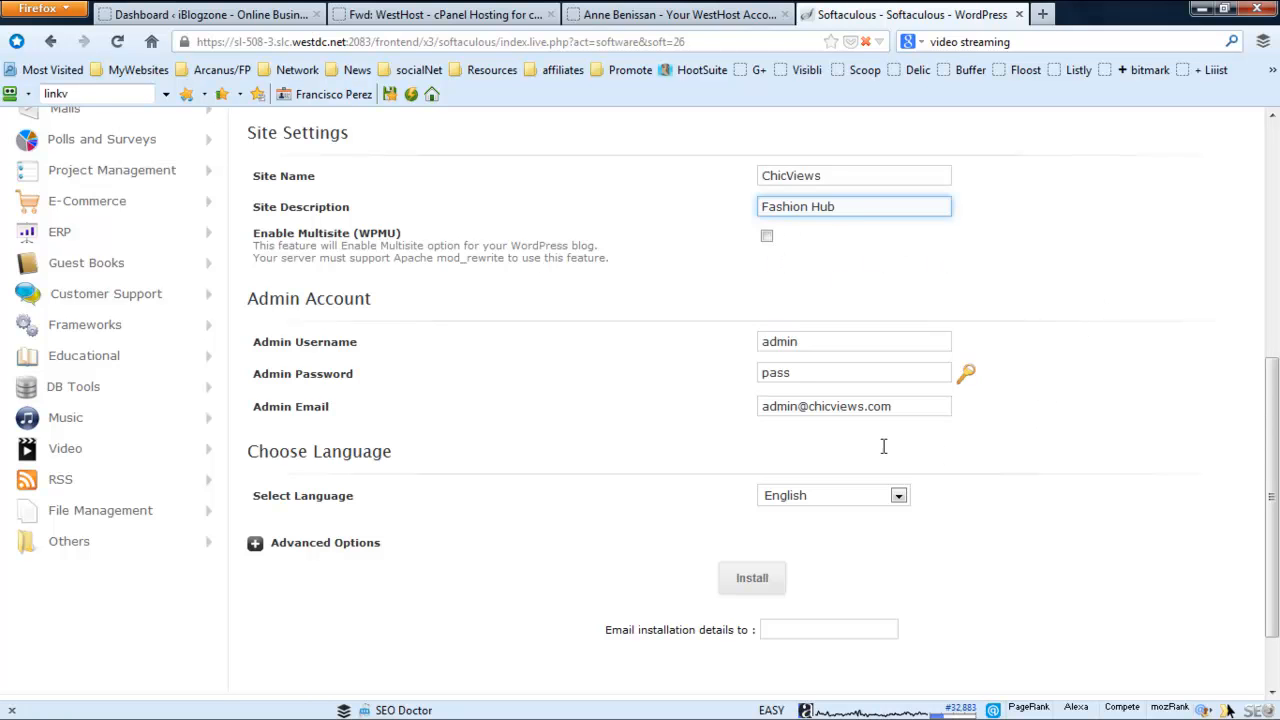
mouse_move(687, 343)
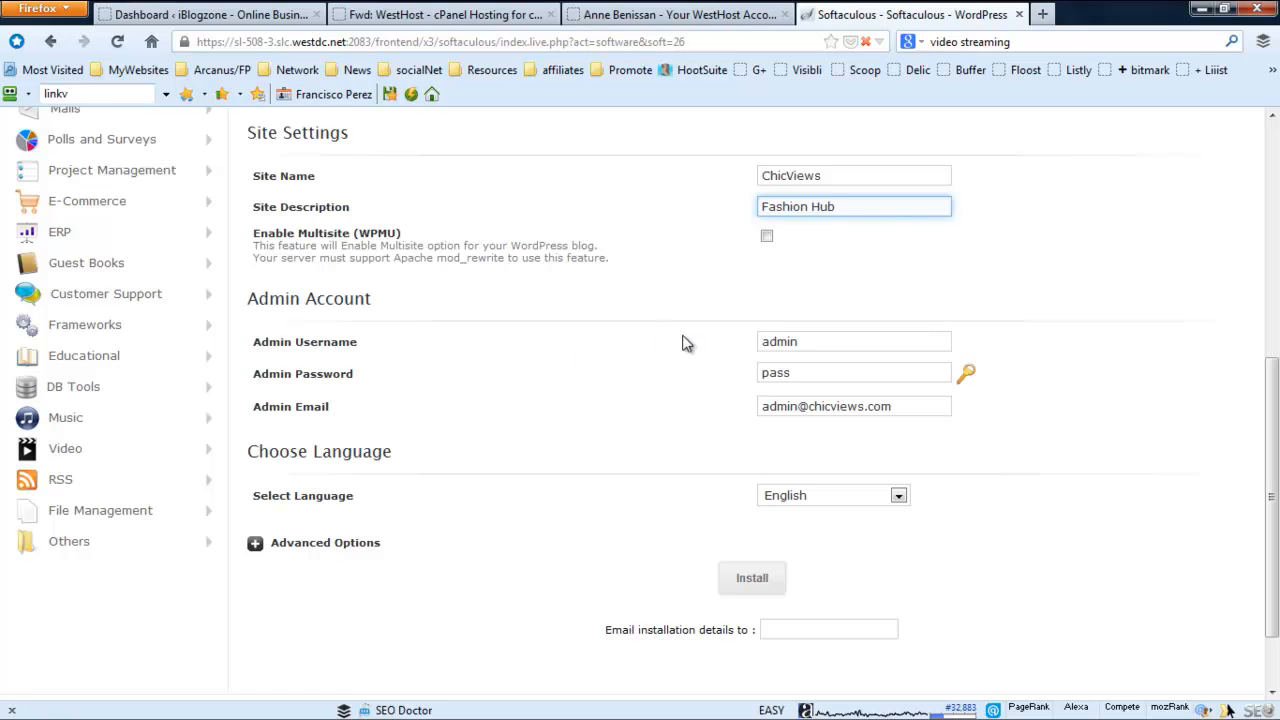
left_click(853, 372)
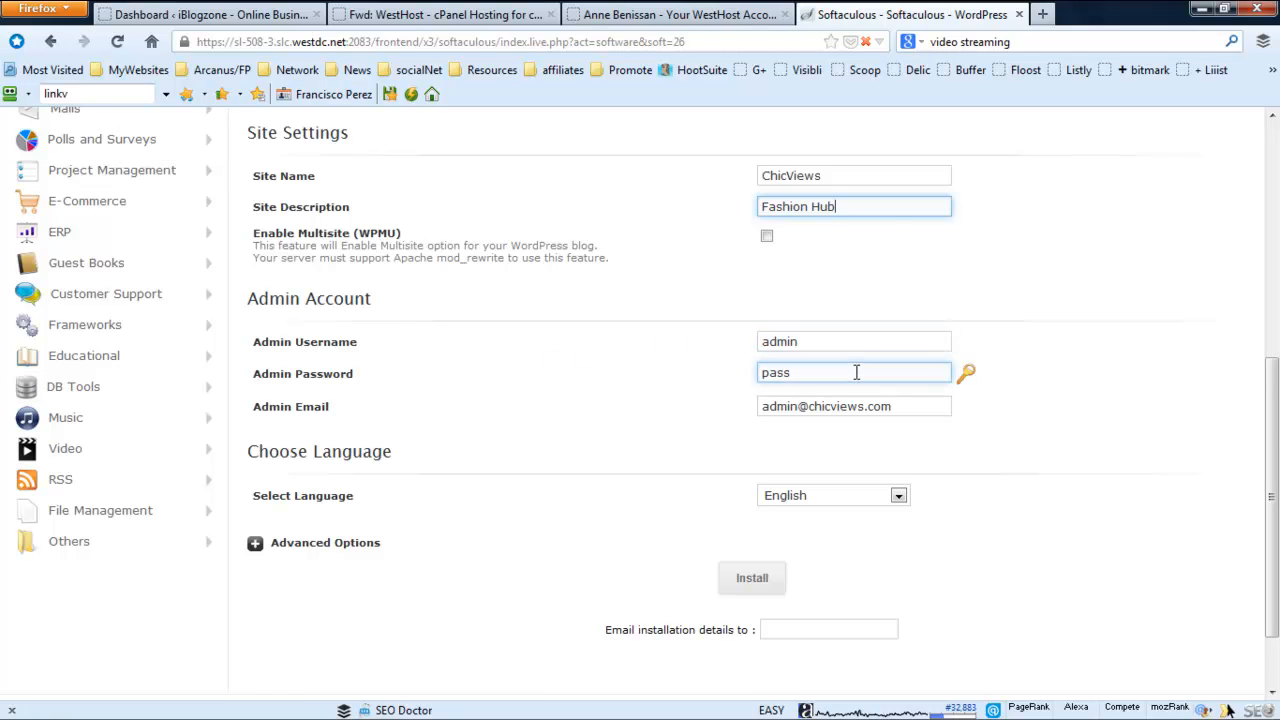
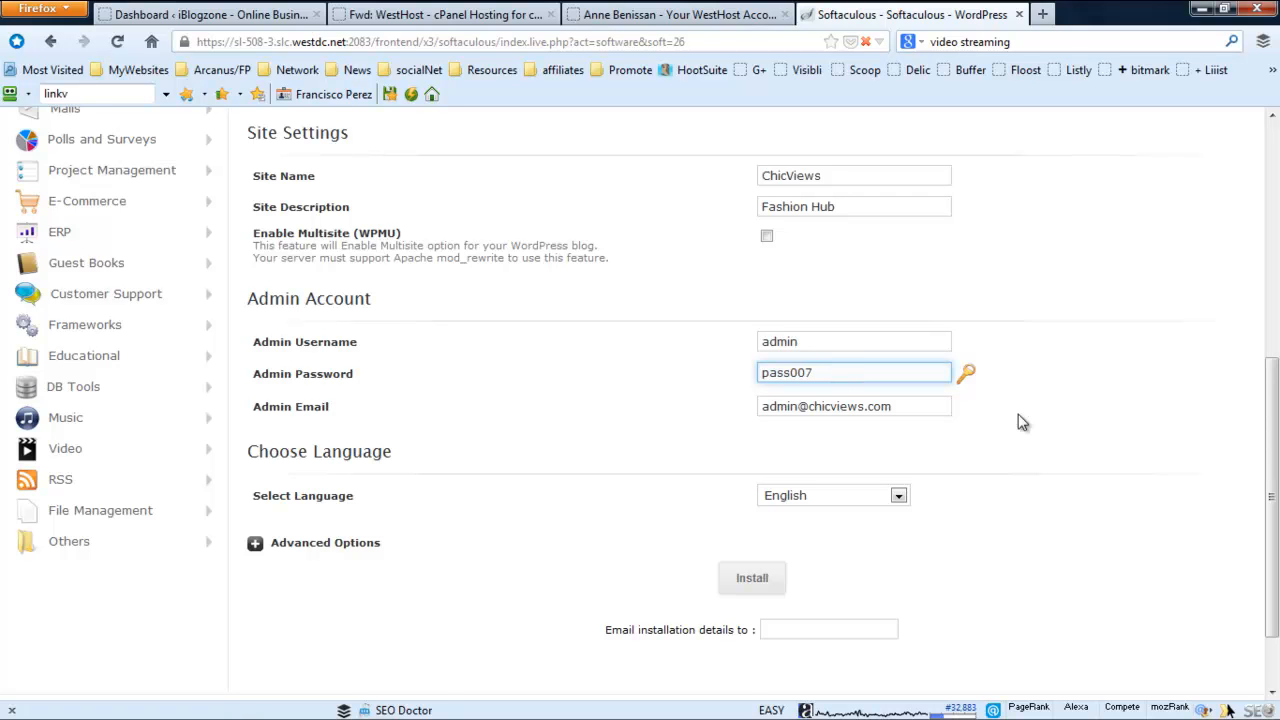
mouse_move(1033, 431)
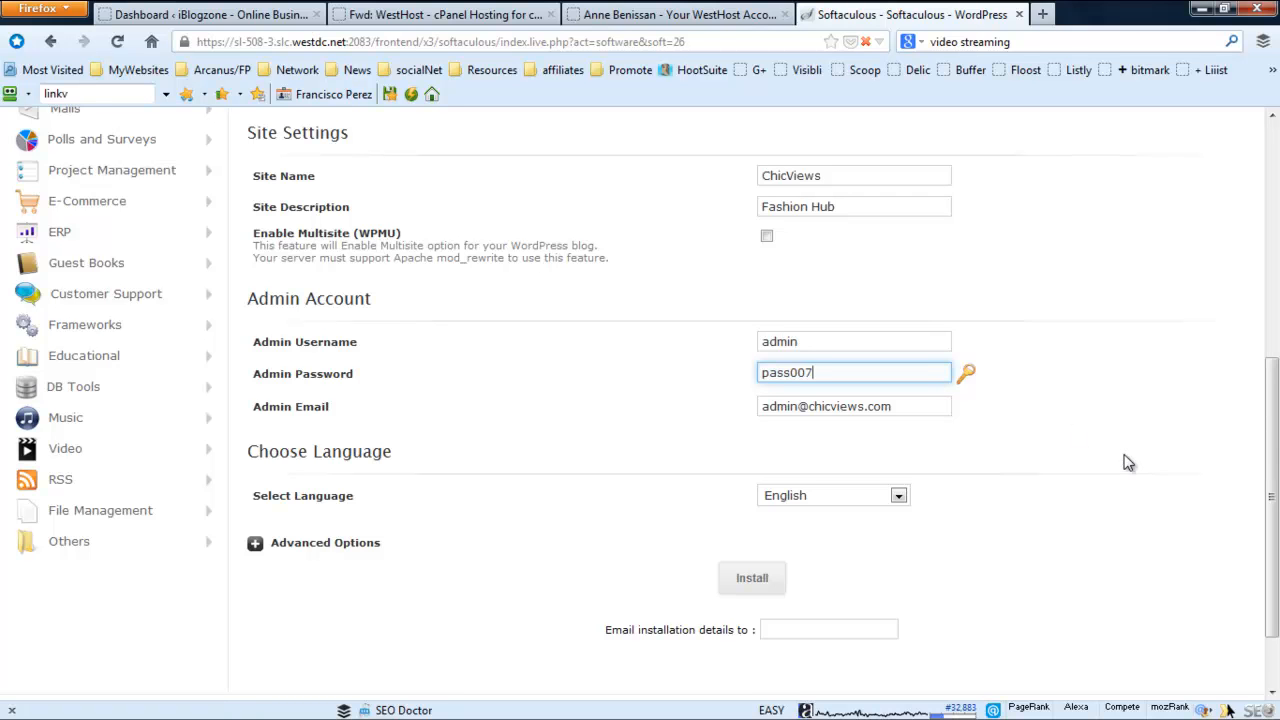
mouse_move(1110, 439)
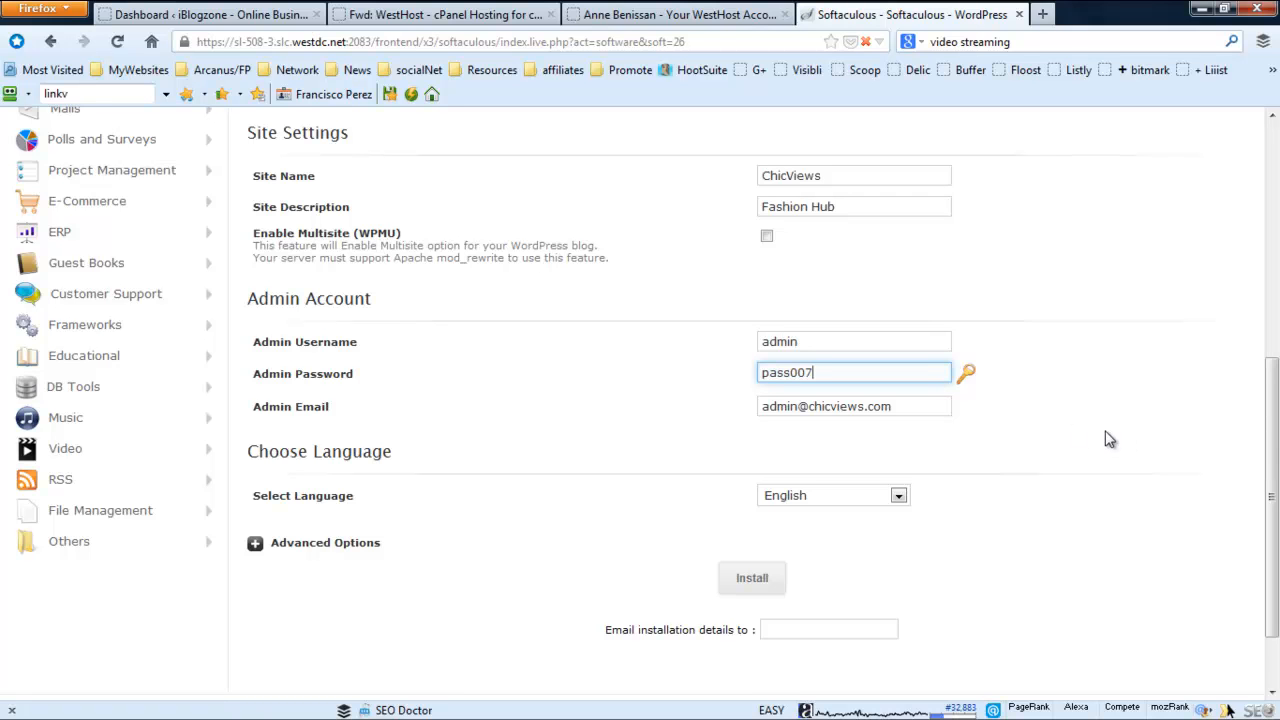
mouse_move(880, 357)
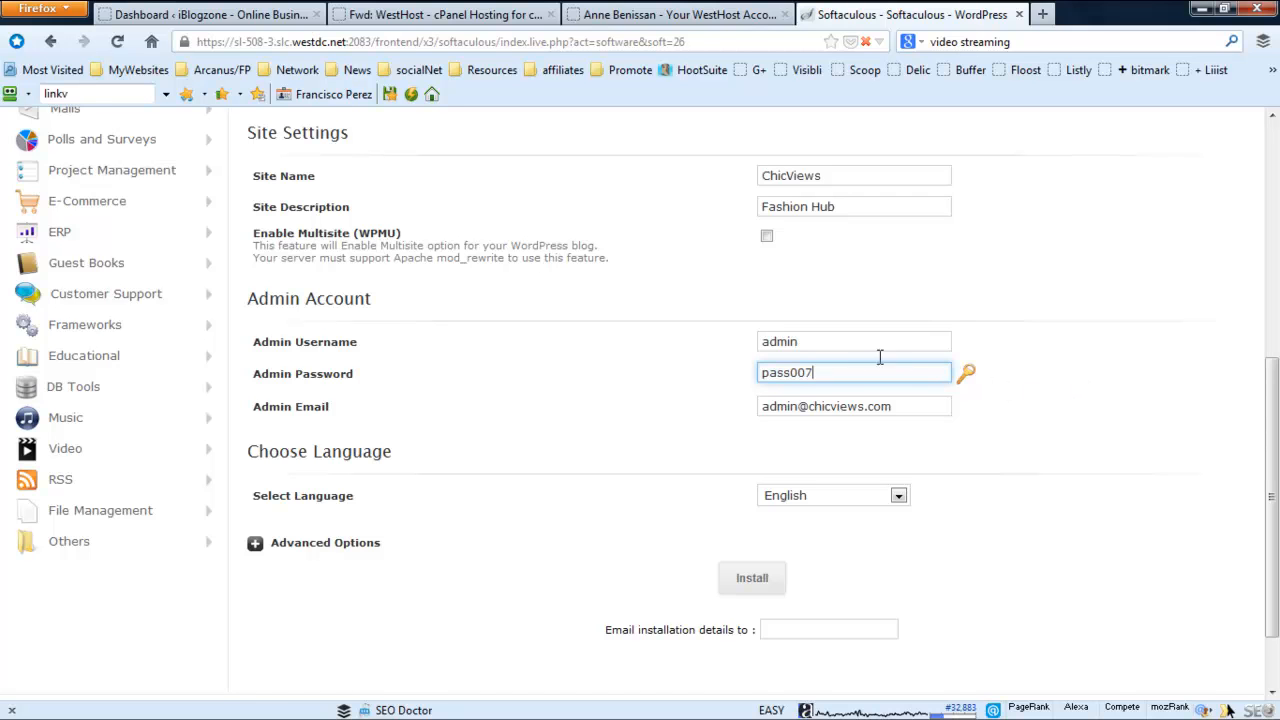
left_click(853, 341)
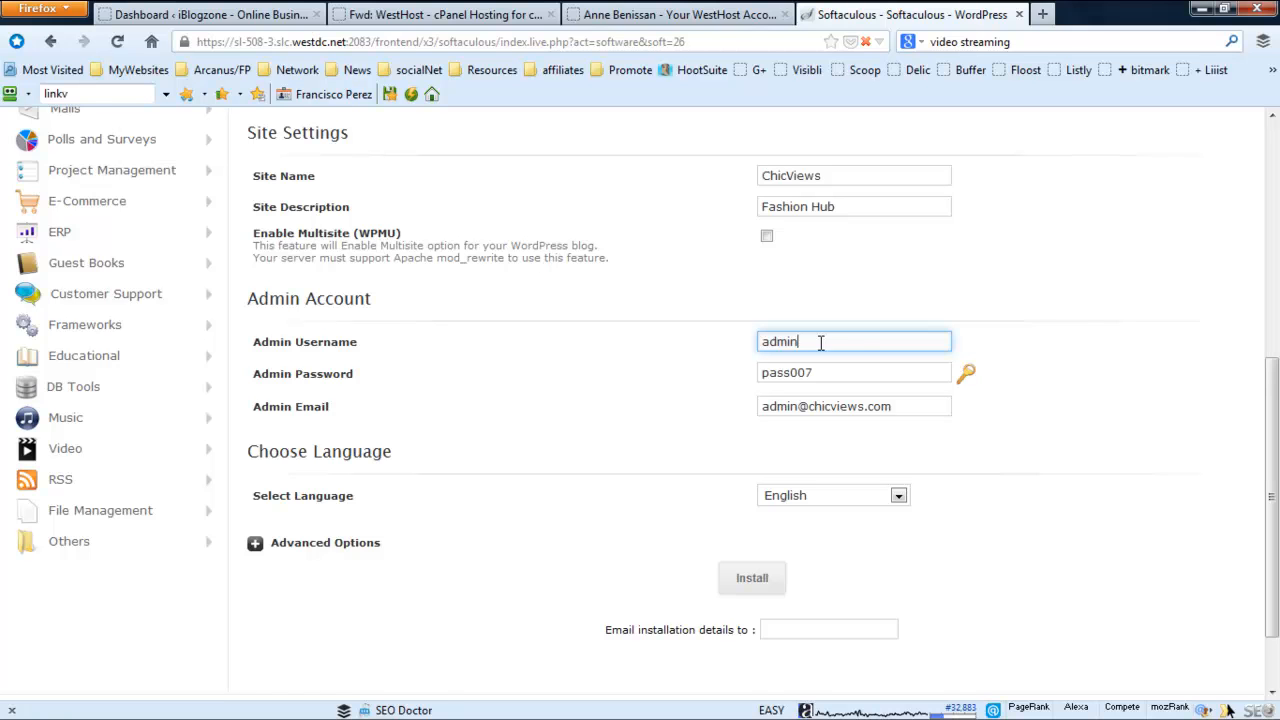
mouse_move(931, 620)
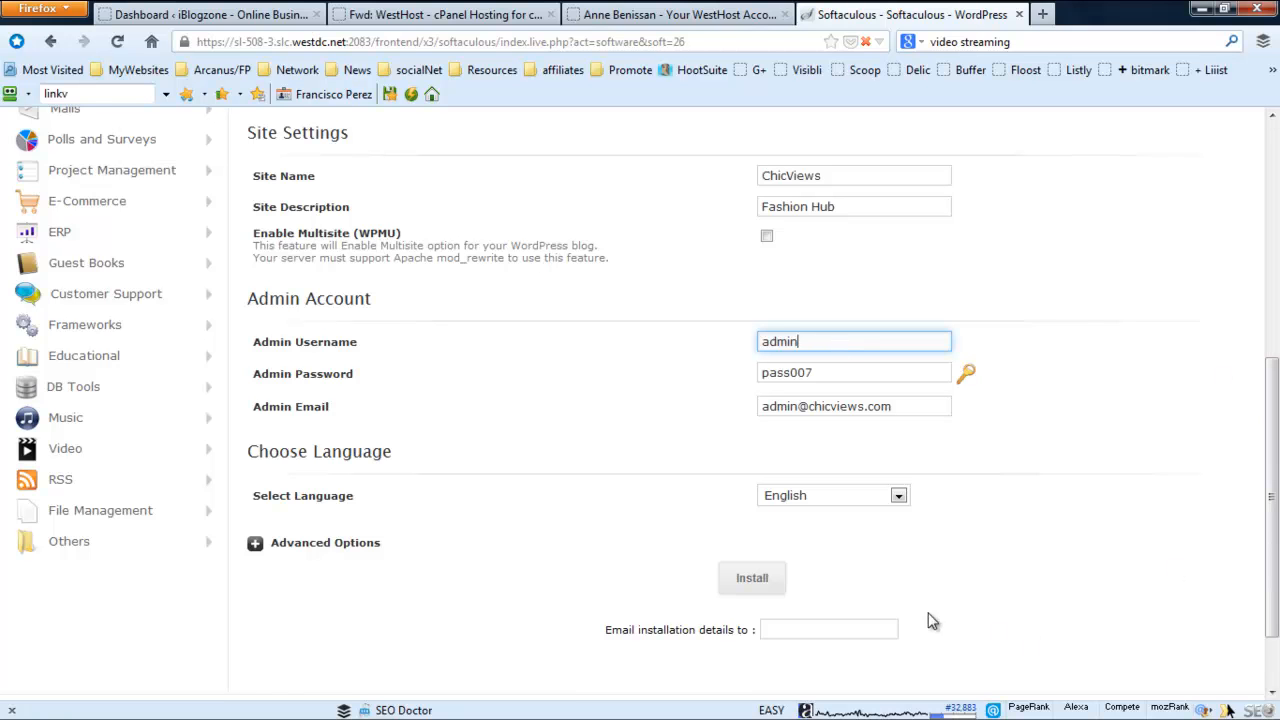
mouse_move(752, 578)
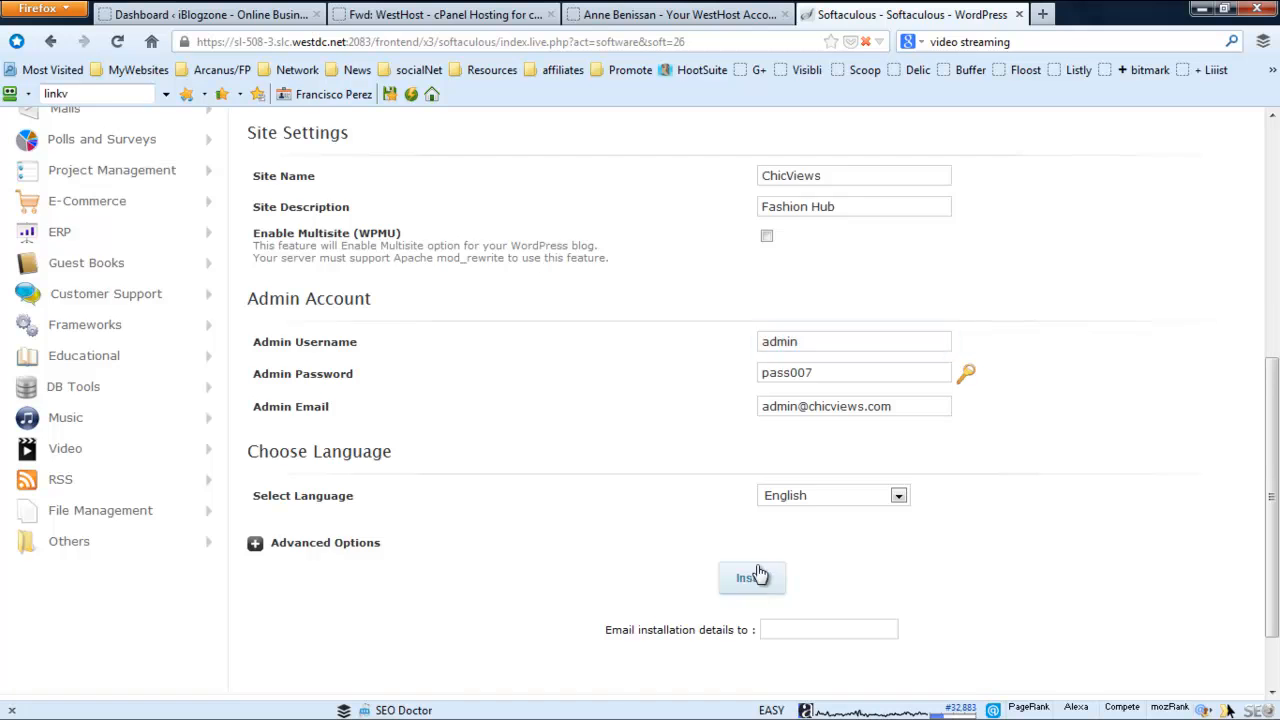
Install WordPress with the ChicViews settings.
left_click(752, 578)
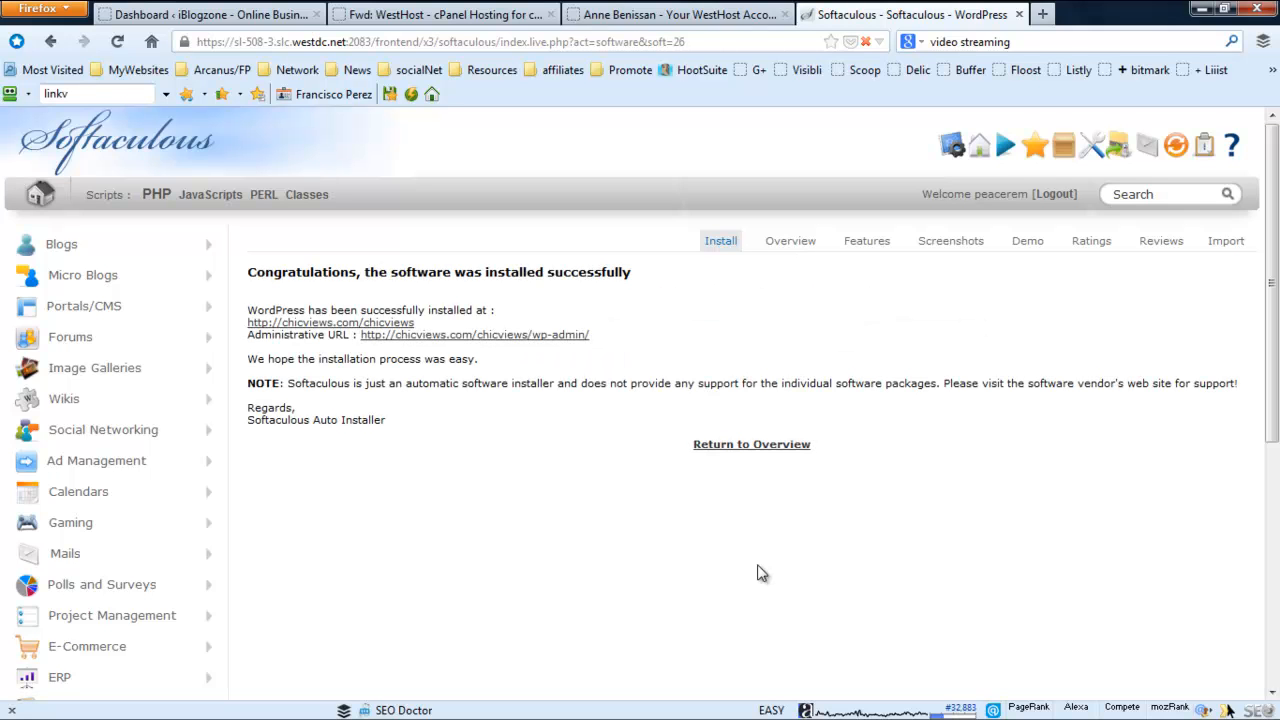
mouse_move(768, 560)
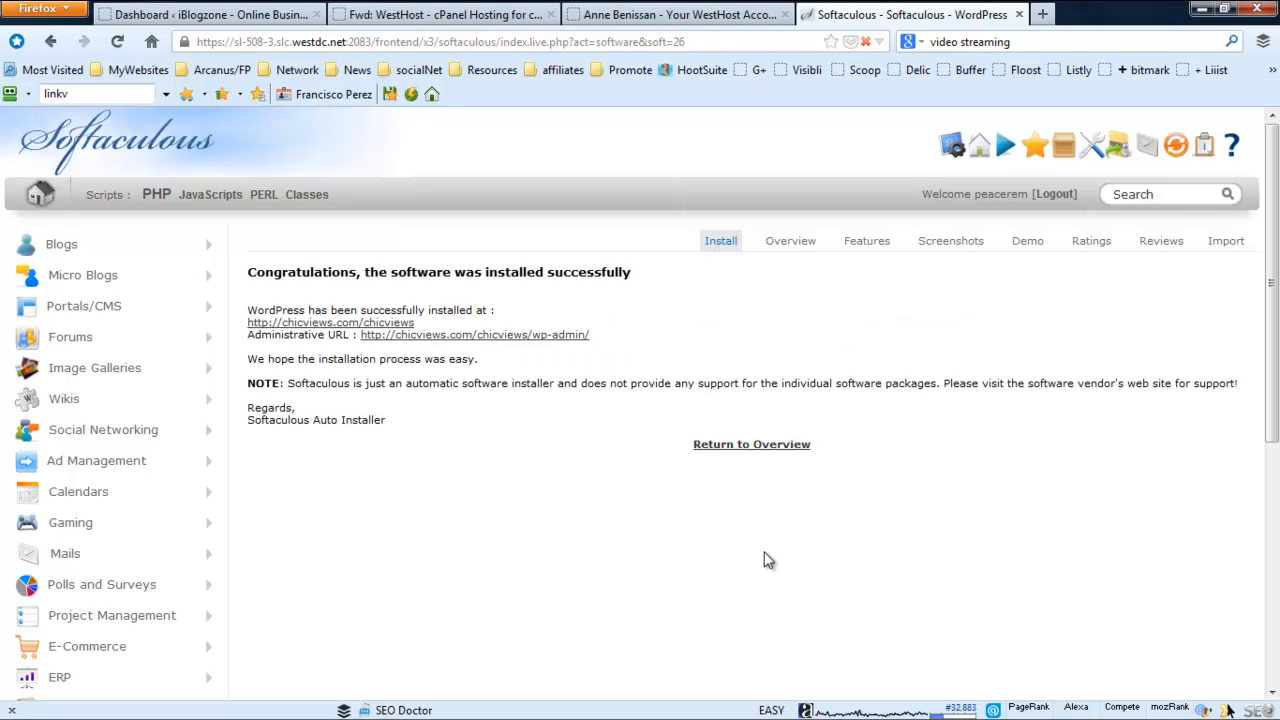
mouse_move(795, 553)
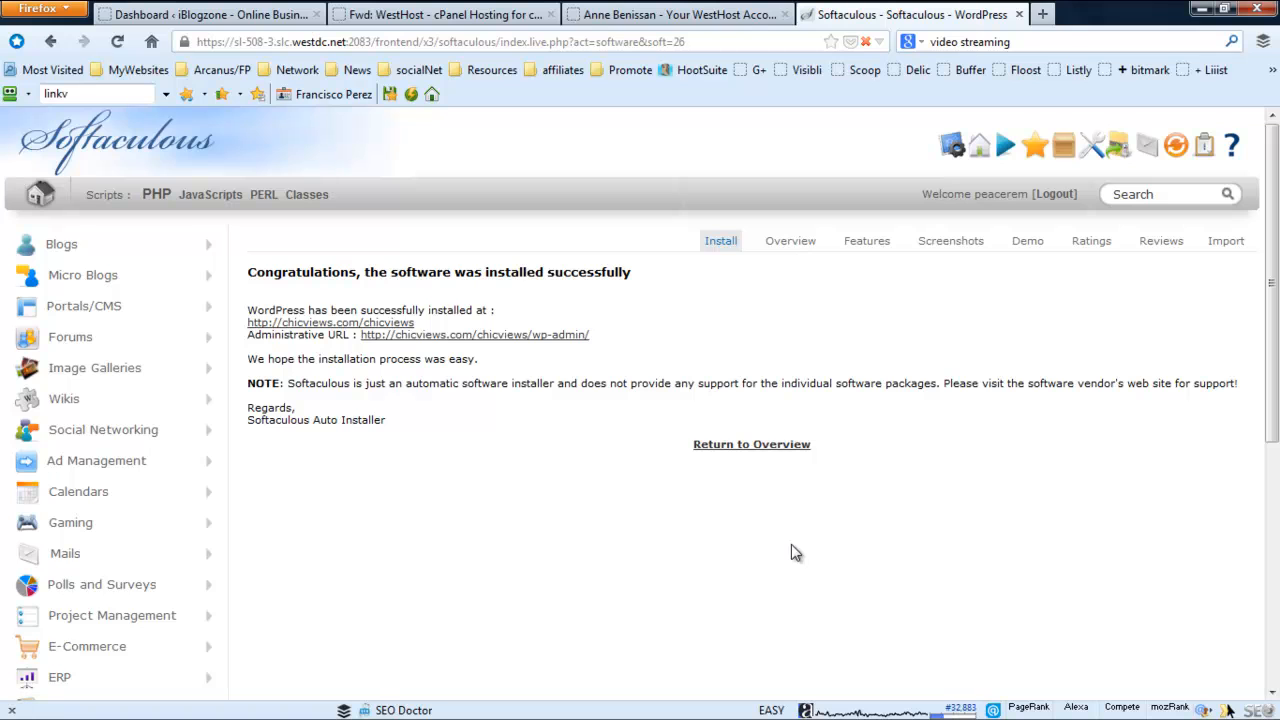
mouse_move(787, 332)
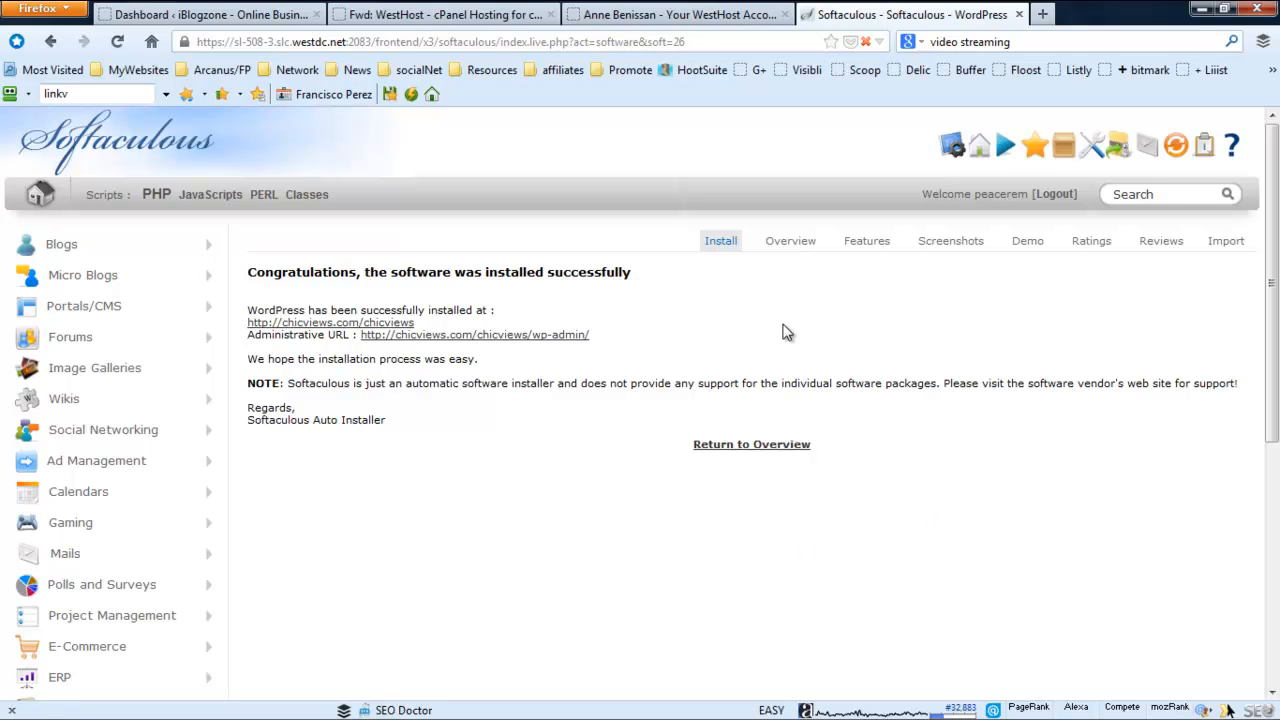
mouse_move(733, 359)
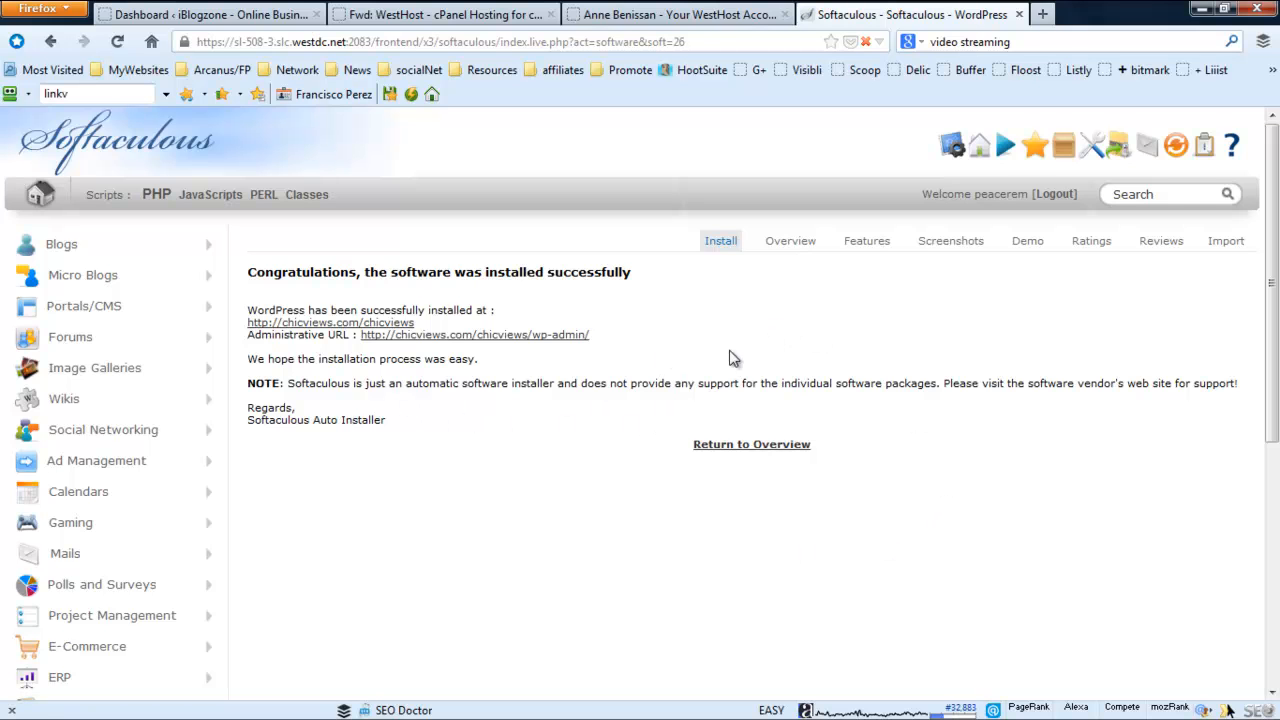
mouse_move(538, 345)
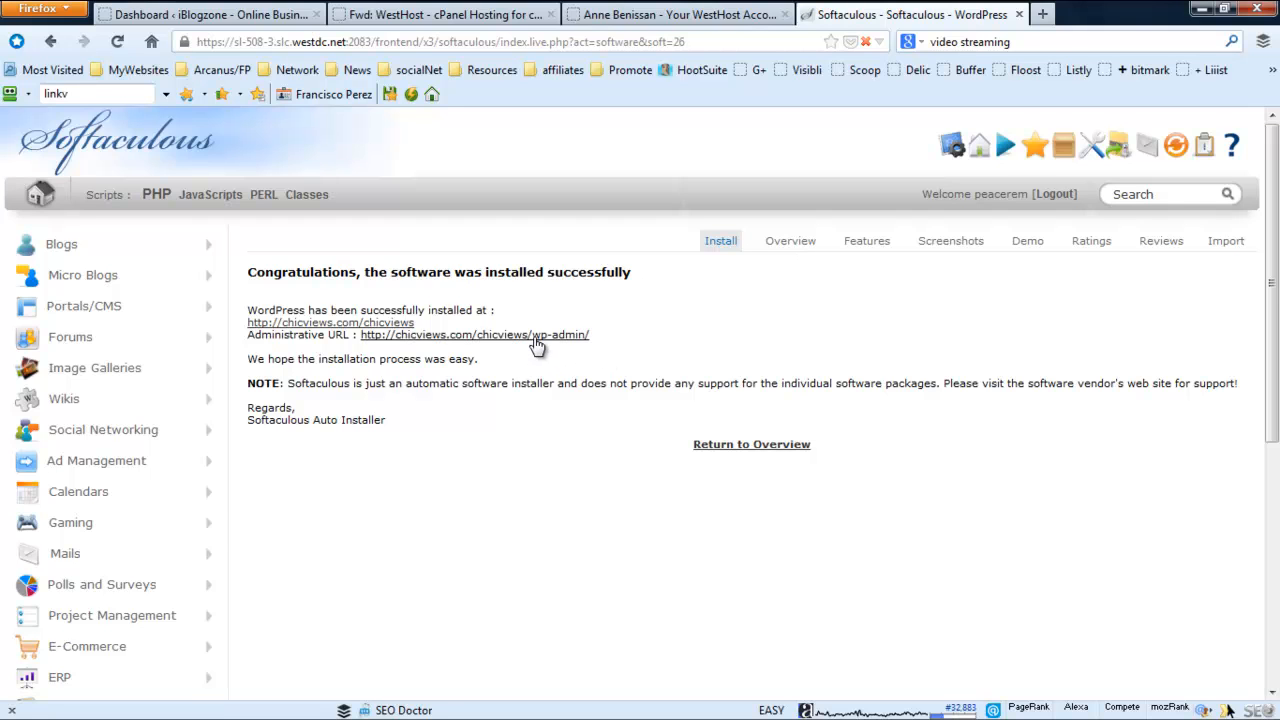
mouse_move(583, 343)
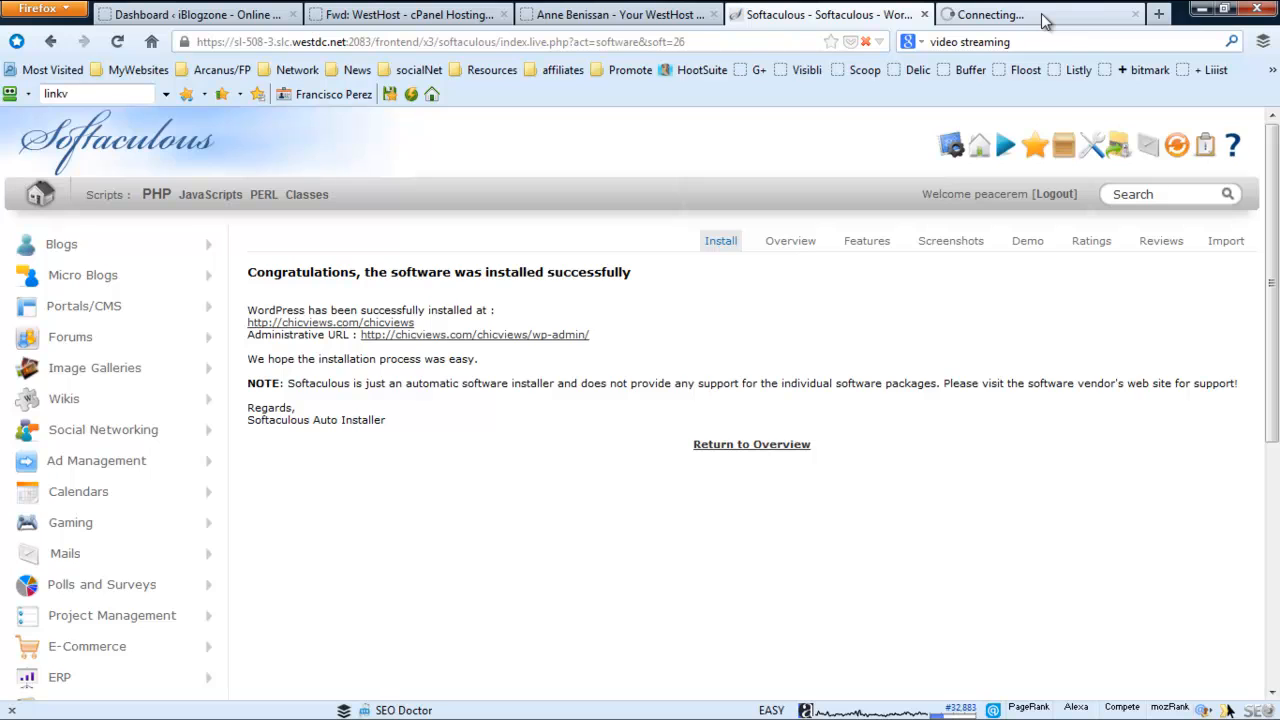
Log in as admin and save the login under the clients folder.
left_click(473, 334)
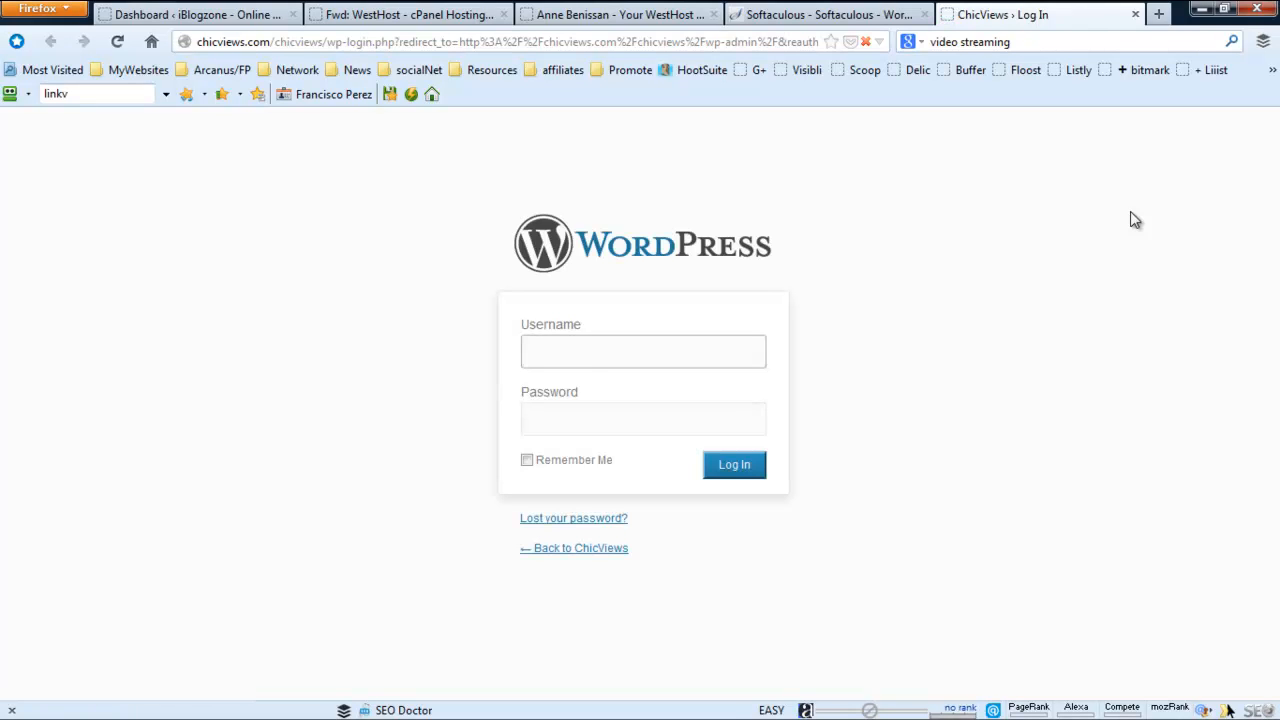
type("admin")
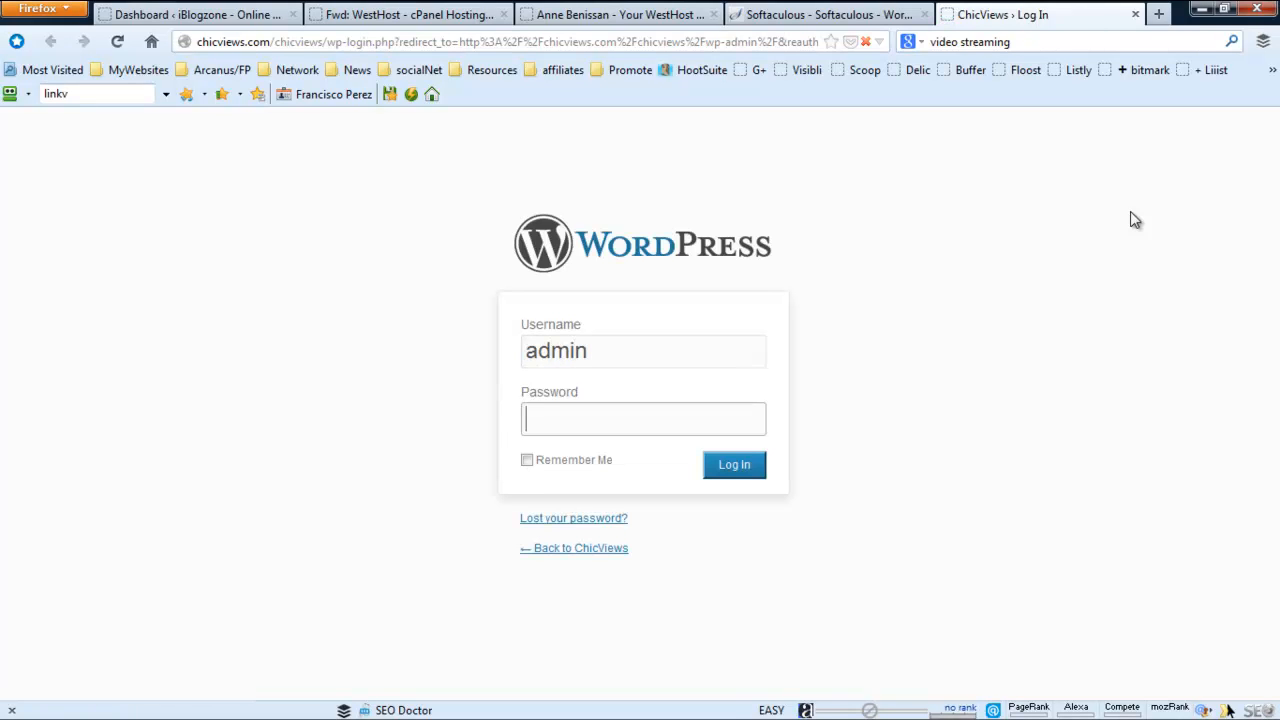
type("password")
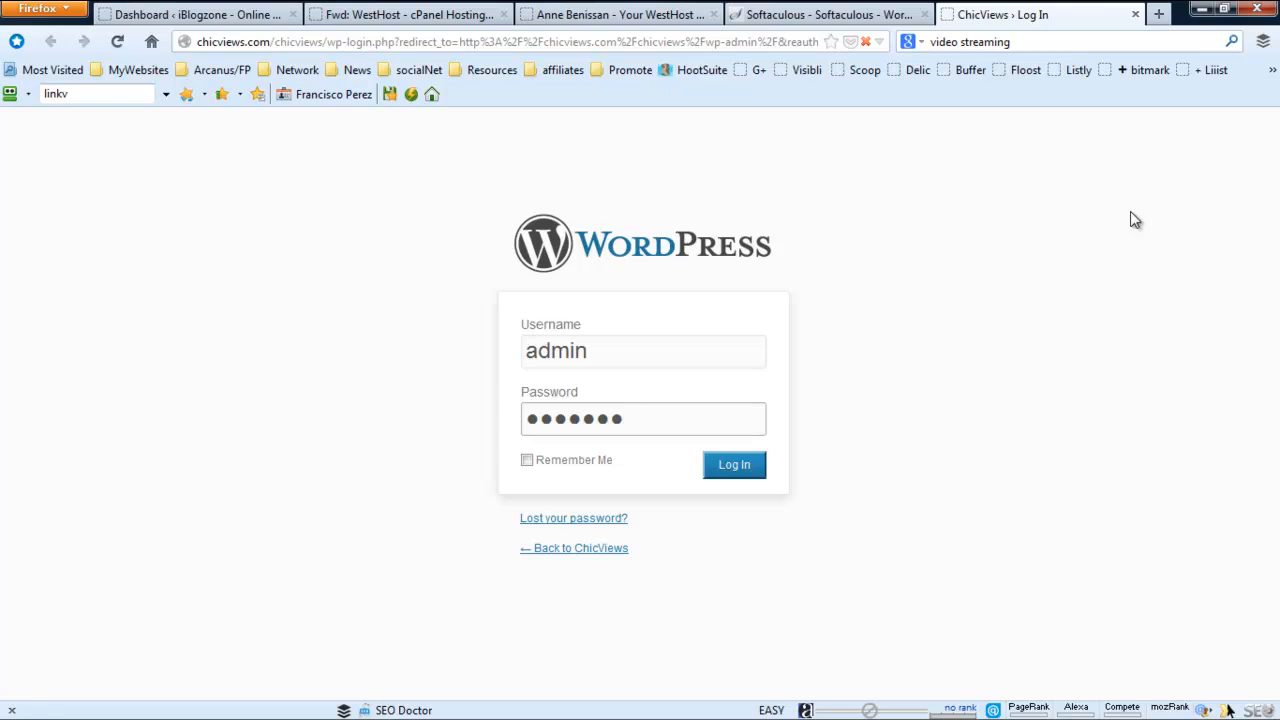
left_click(734, 464)
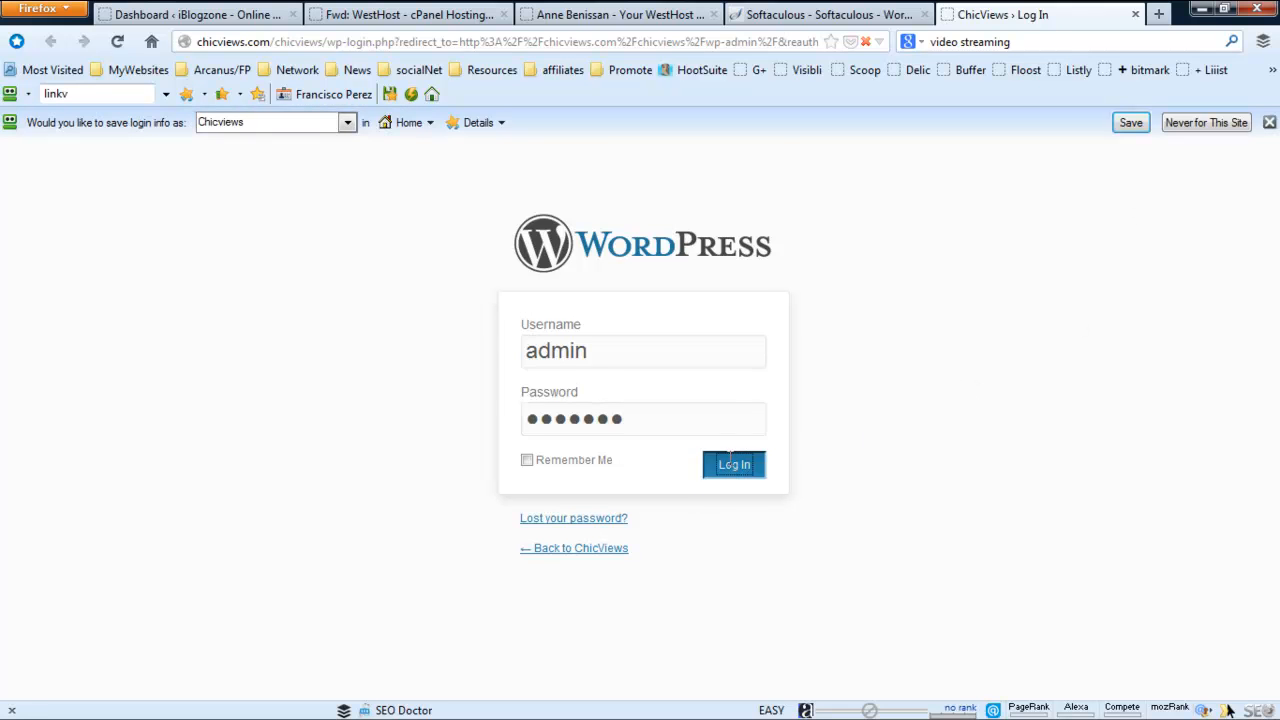
left_click(734, 464)
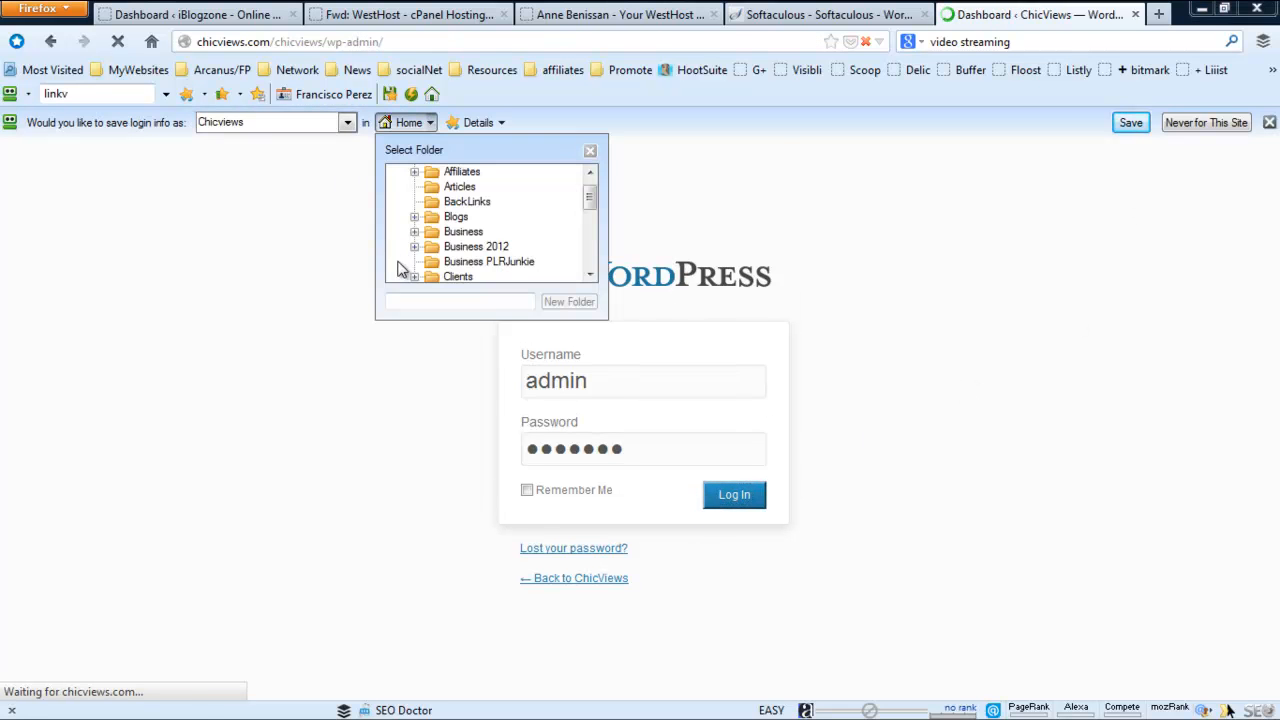
left_click(414, 276)
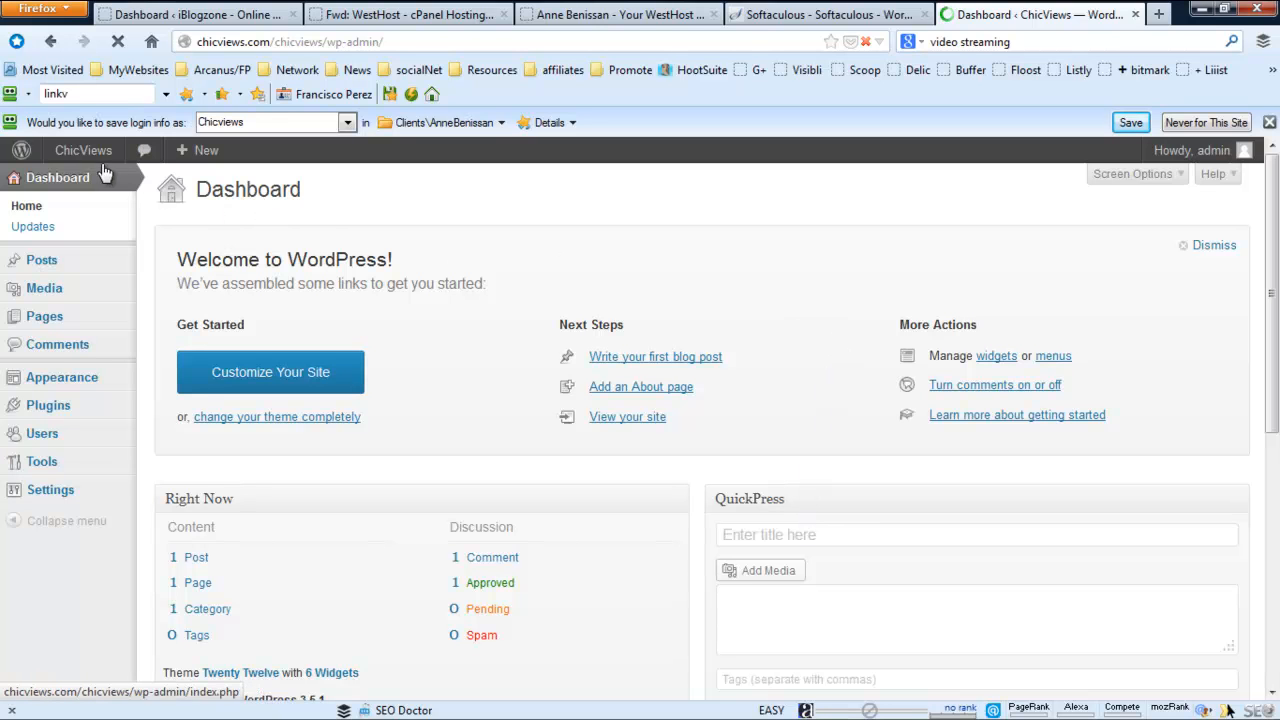
Visit the ChicViews front page, scroll through it, then return to the Softaculous tab.
left_click(83, 150)
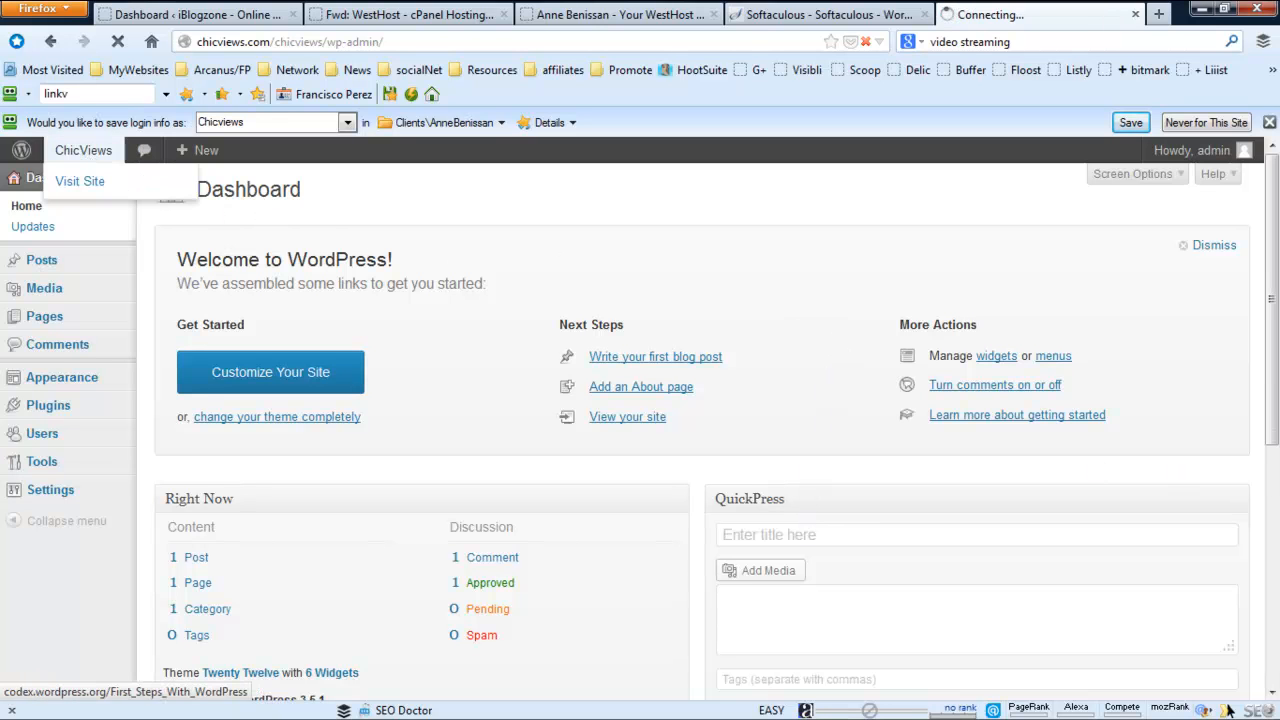
left_click(79, 181)
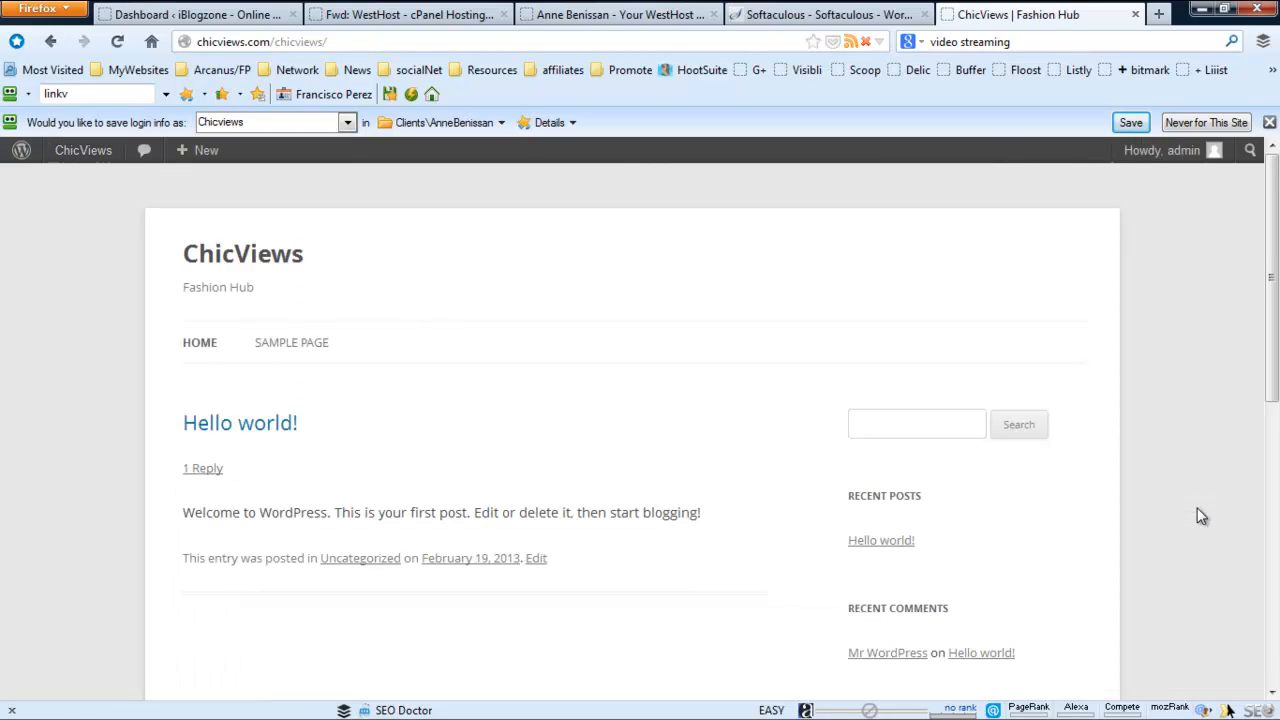
scroll("down", 3)
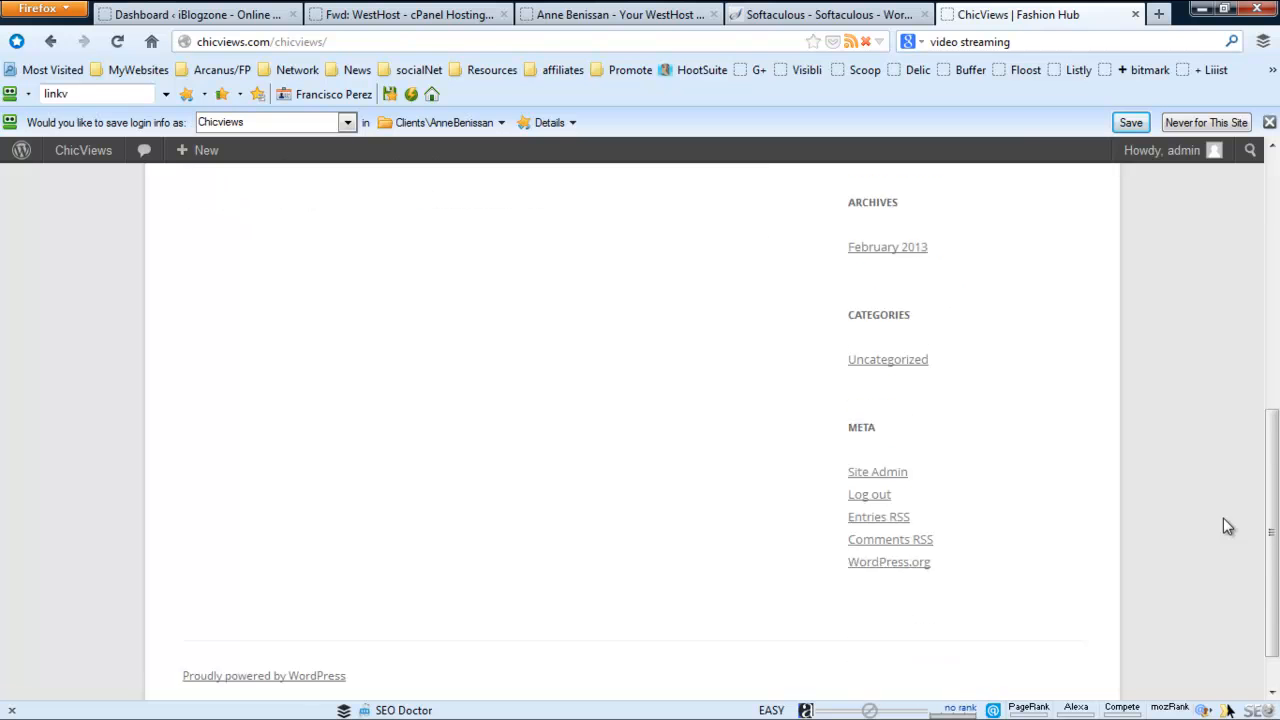
scroll("up", 3)
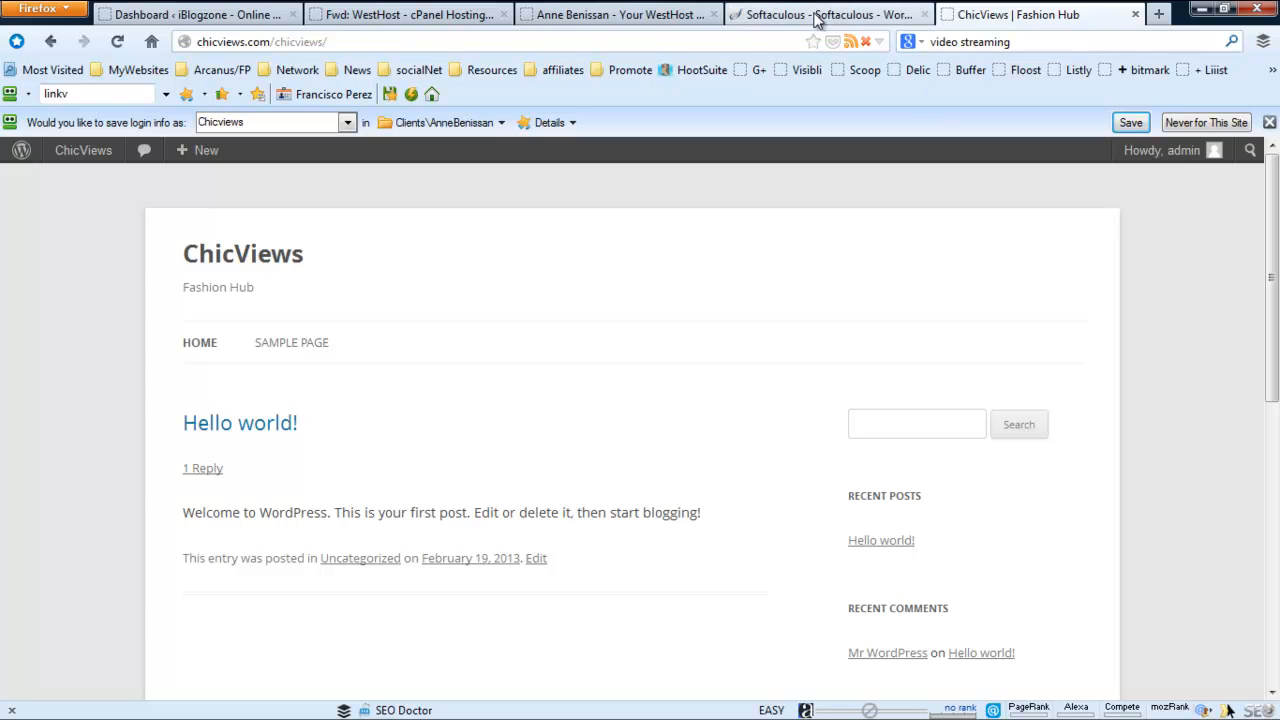
left_click(828, 14)
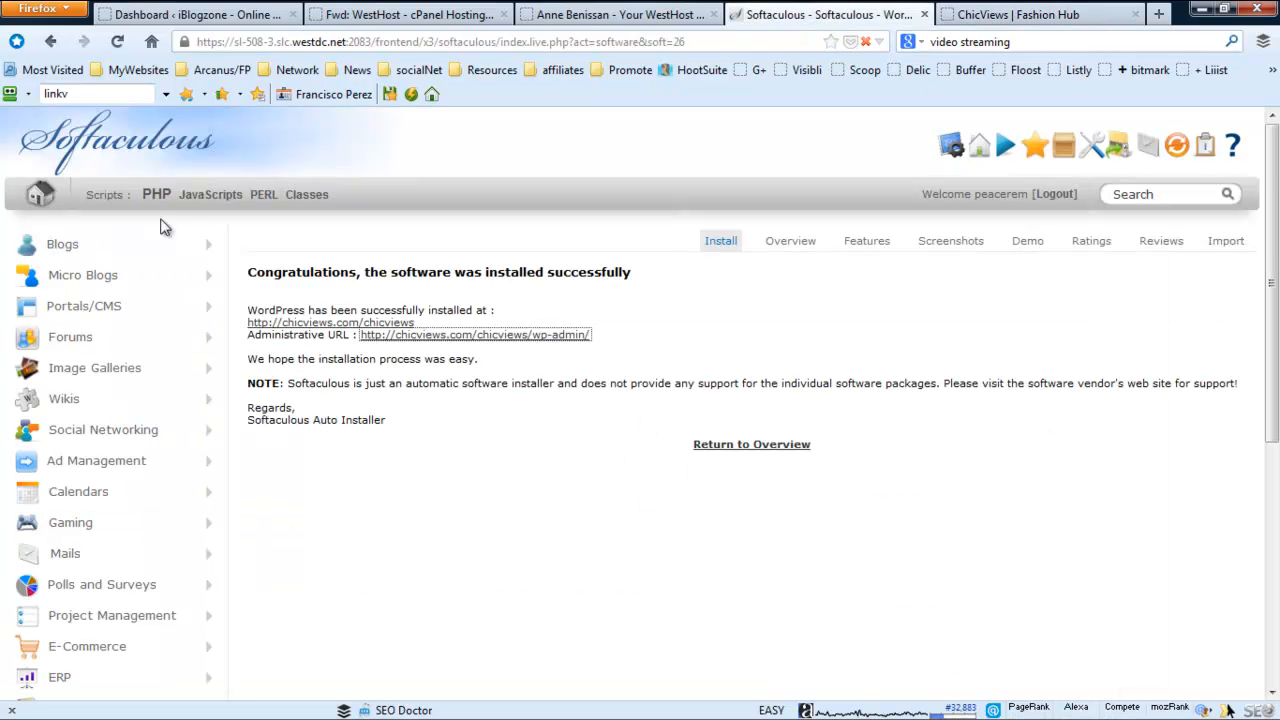